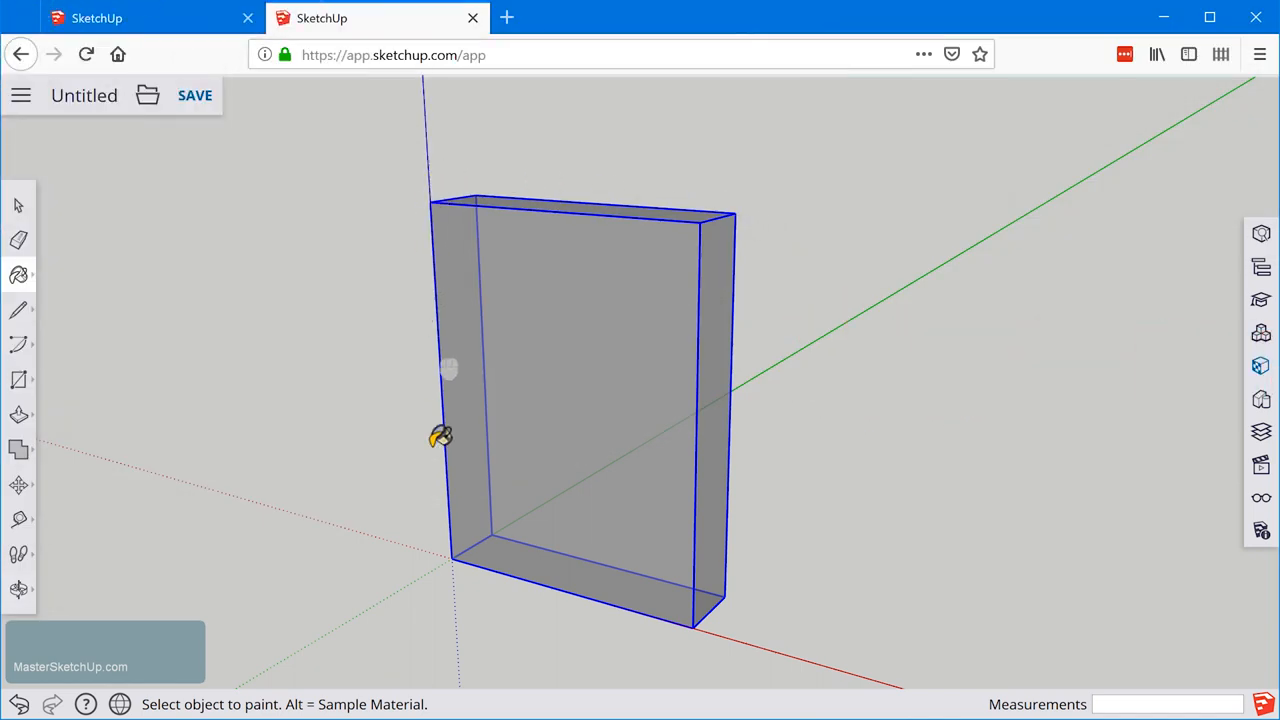
mouse_move(463, 332)
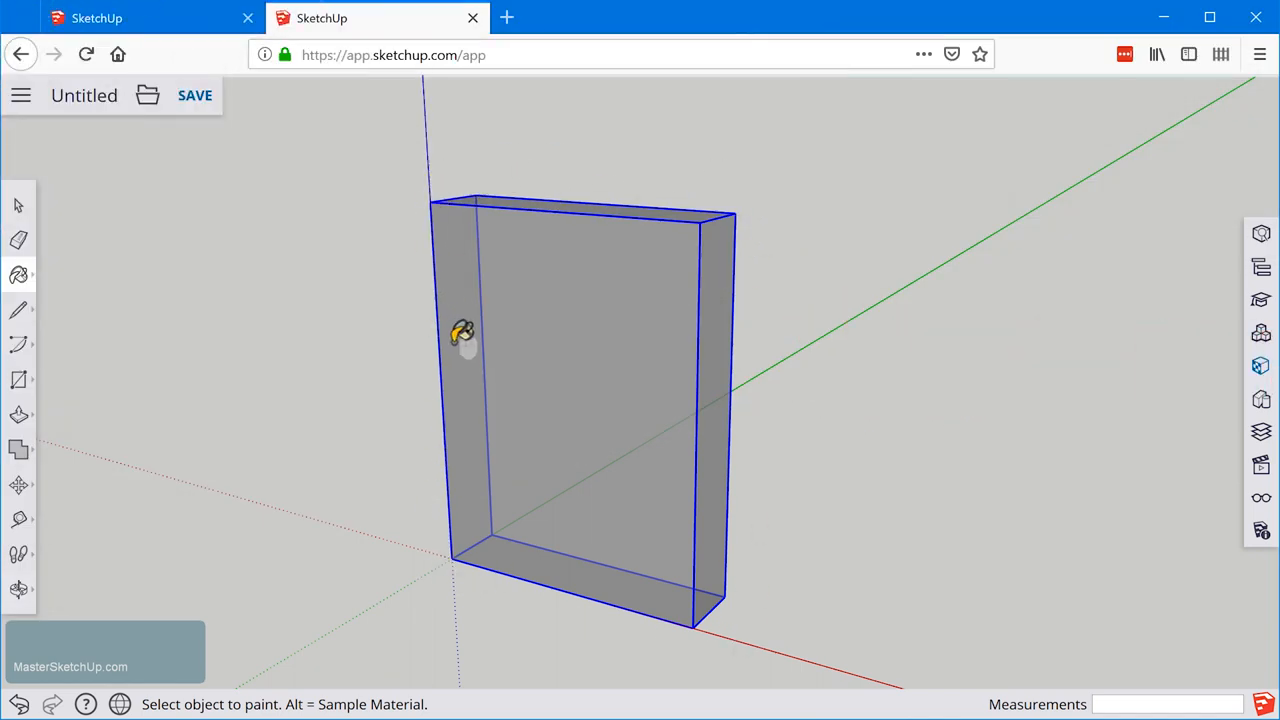
mouse_move(728, 355)
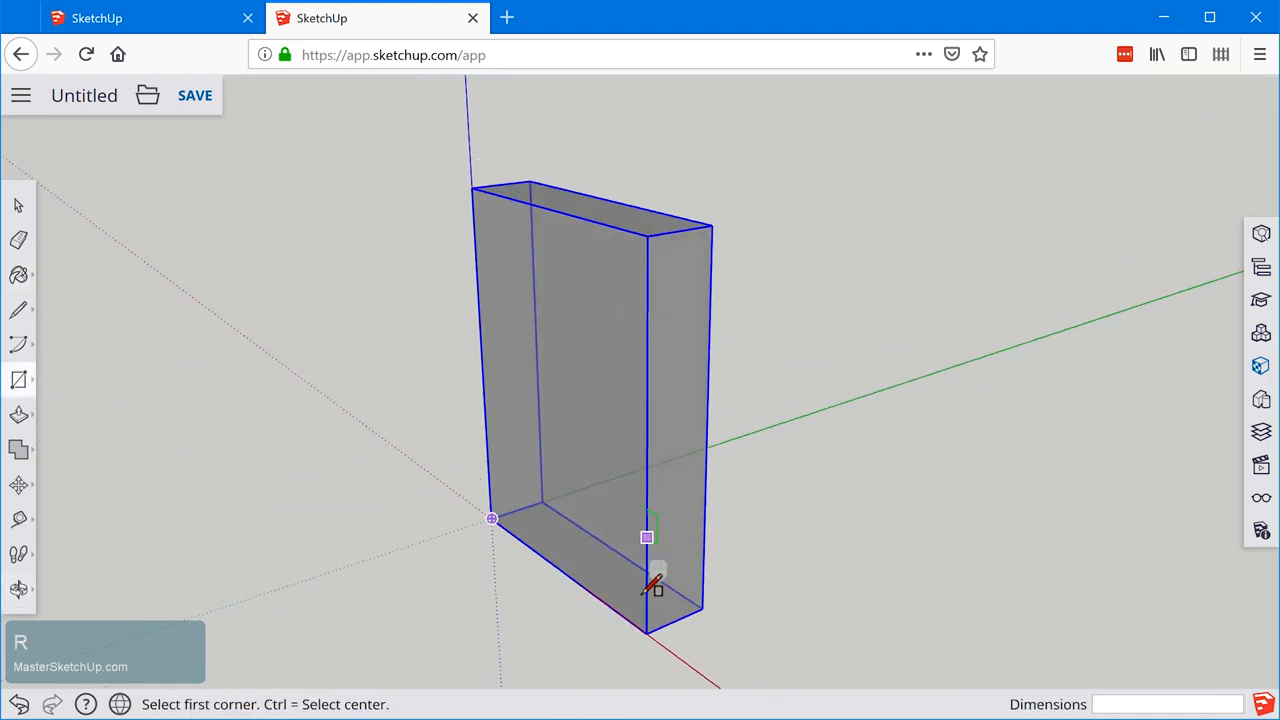
mouse_move(650, 633)
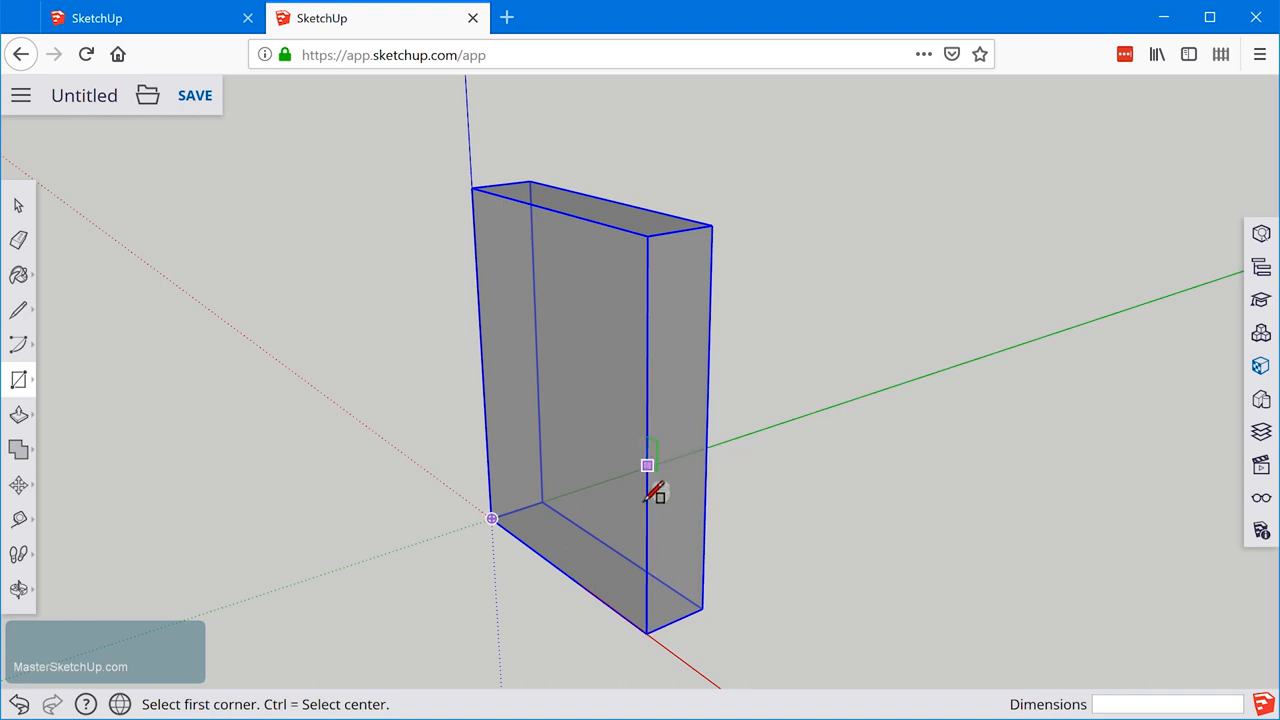
mouse_move(648, 635)
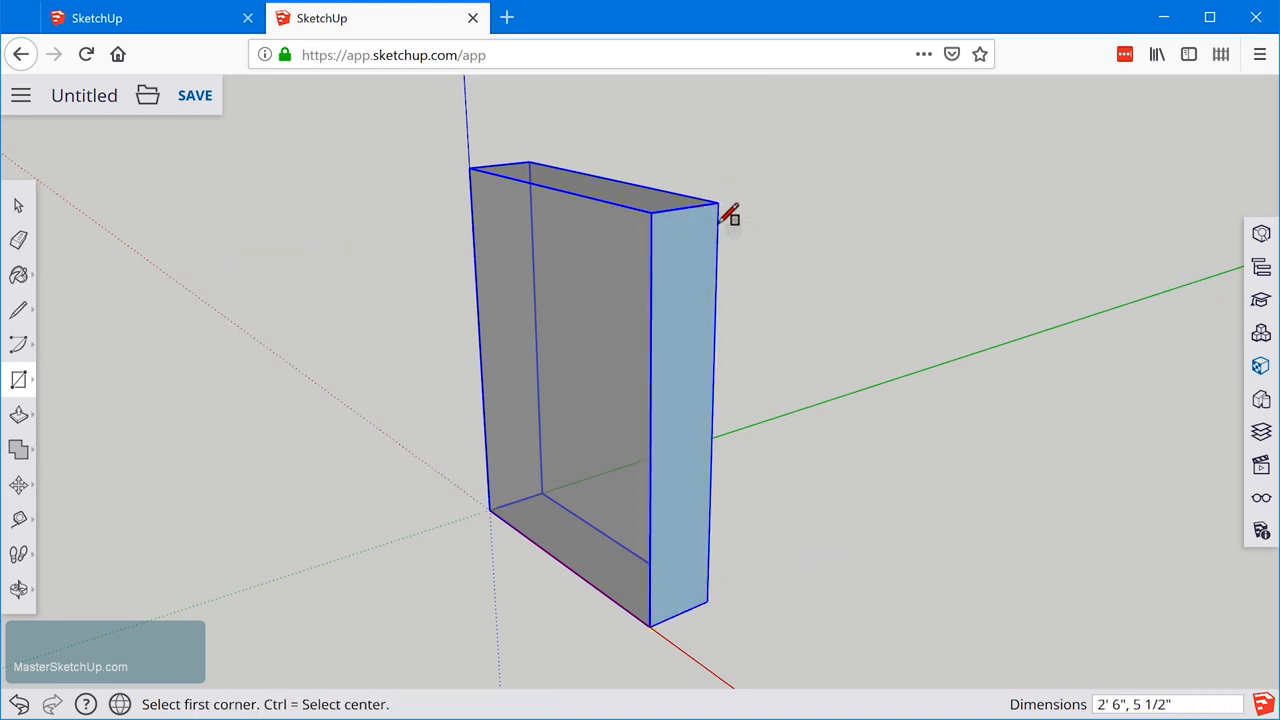
mouse_move(685, 565)
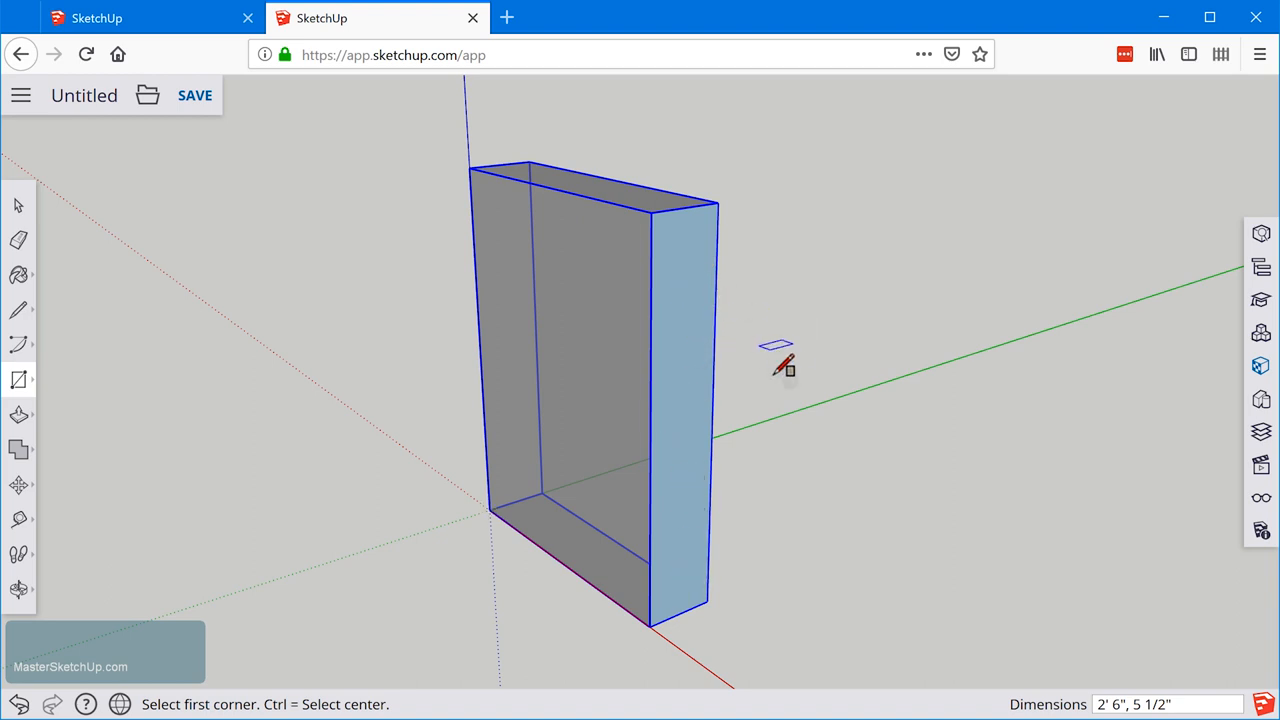
mouse_move(1110, 700)
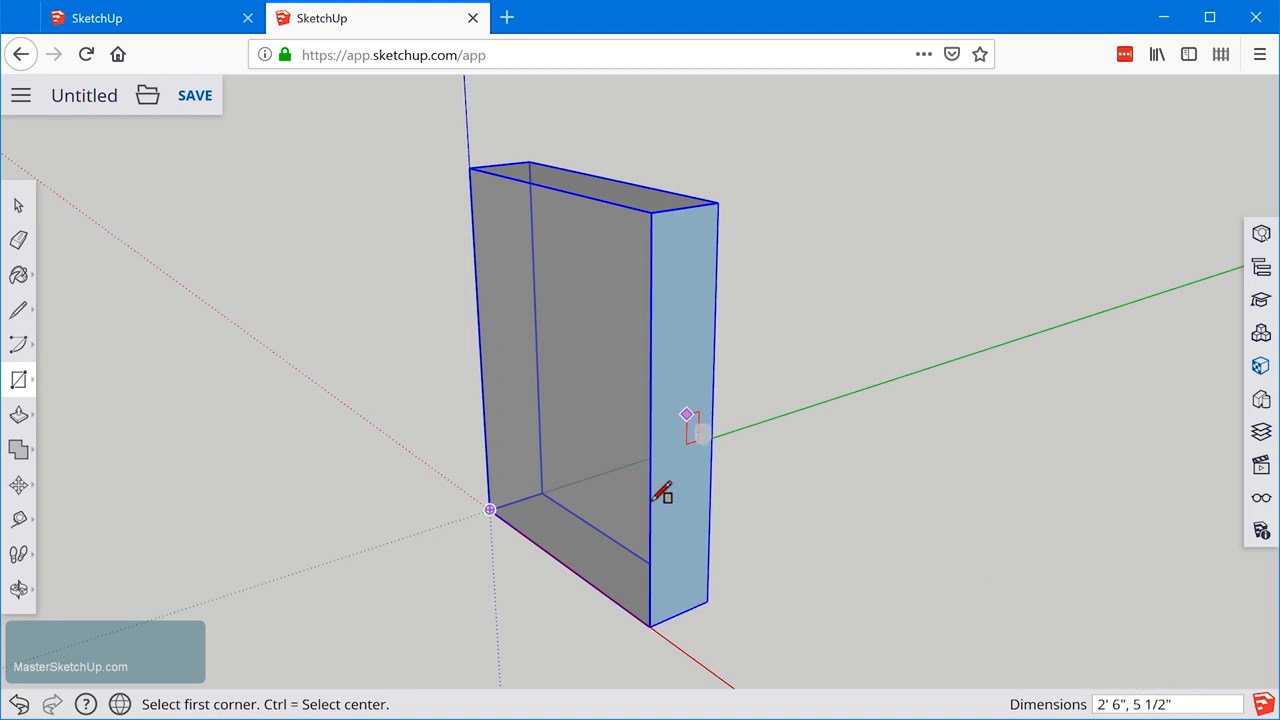
mouse_move(1095, 585)
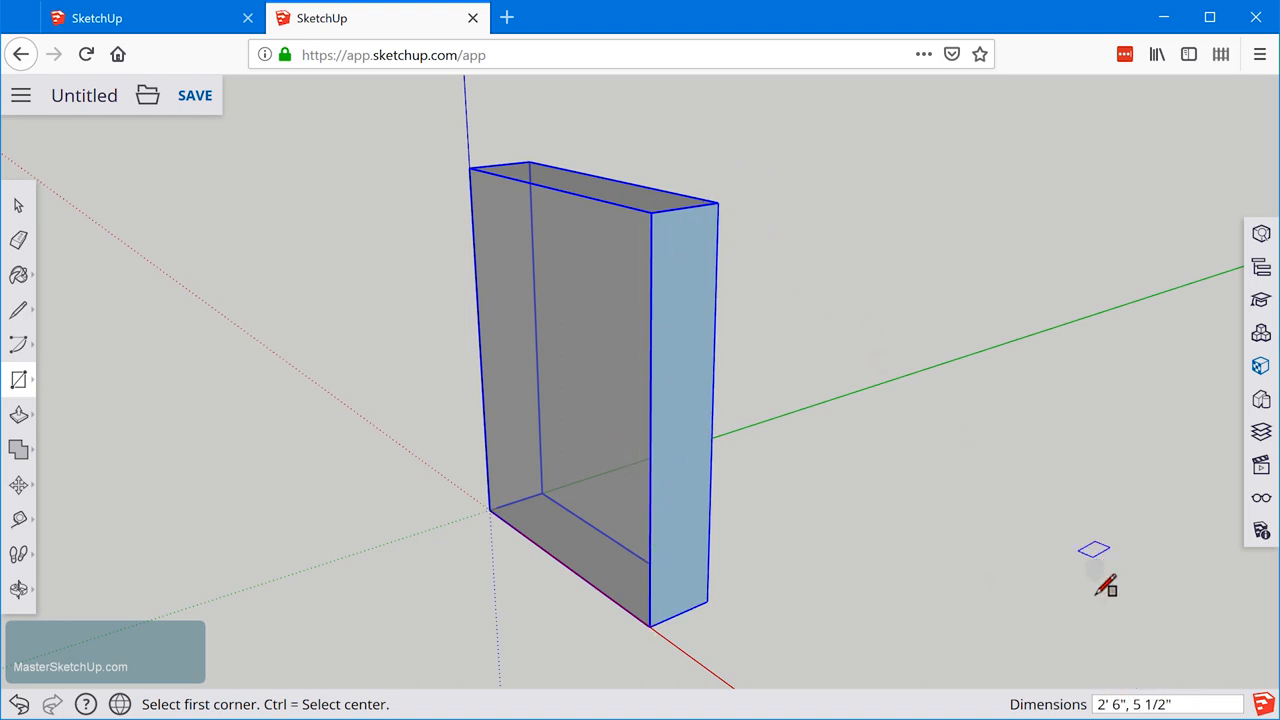
mouse_move(1160, 680)
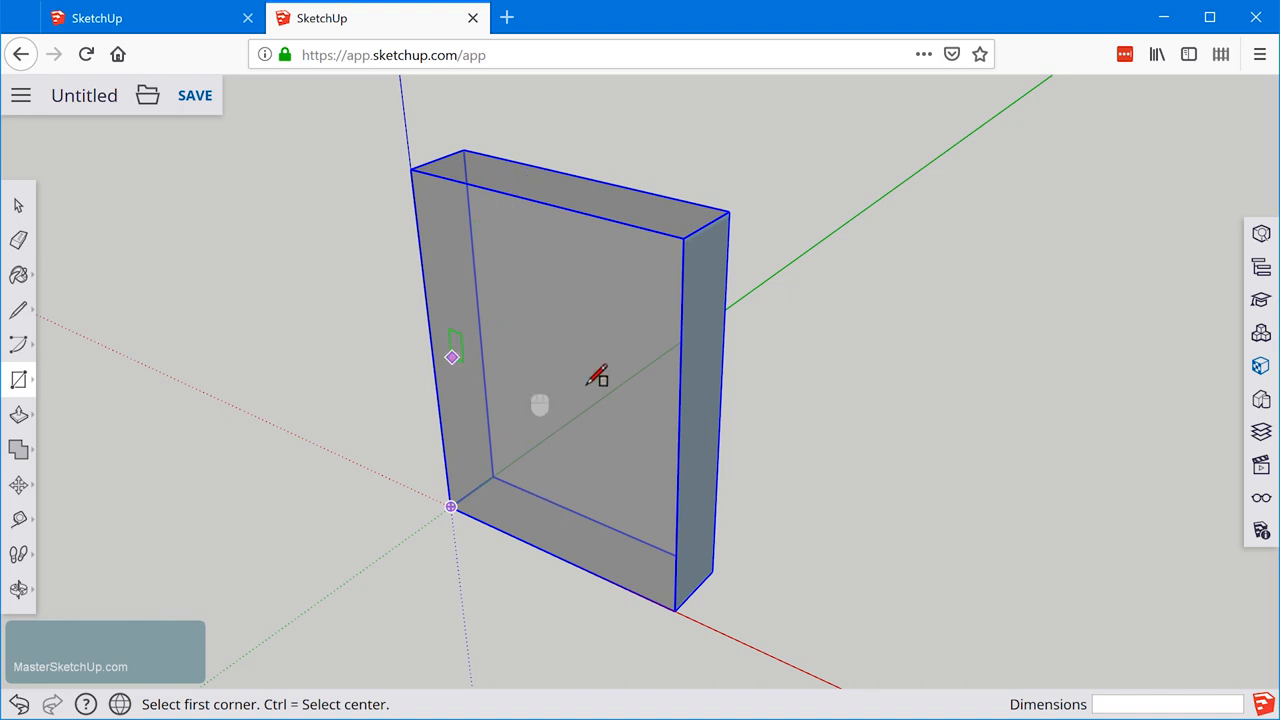
mouse_move(697, 297)
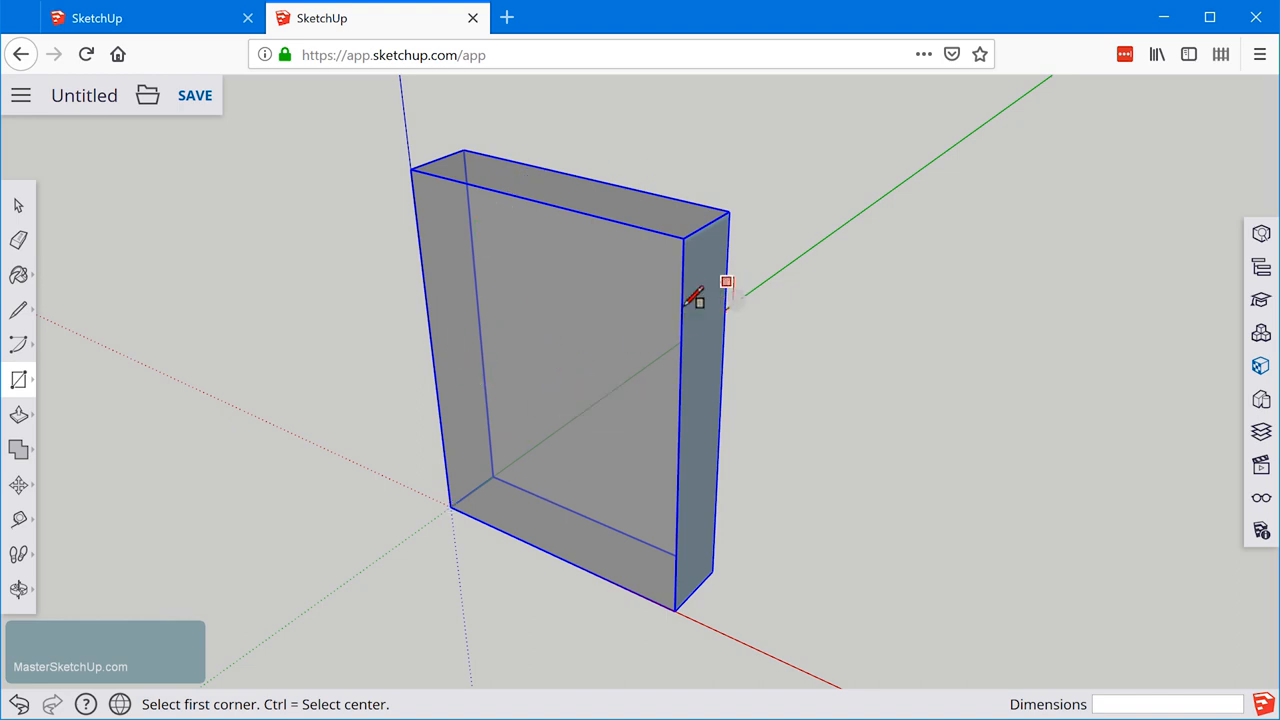
Push/pull the right end rectangle outward into a thin side board.
left_click(18, 416)
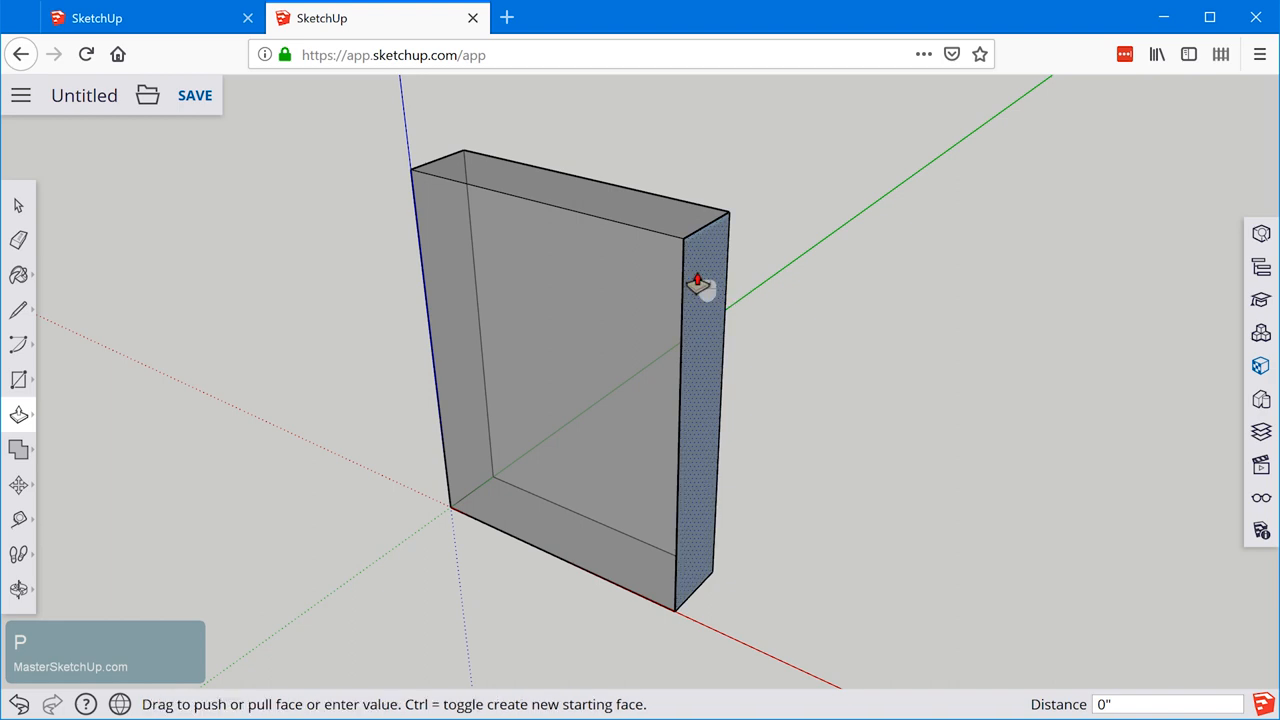
left_click_drag(700, 285, 670, 275)
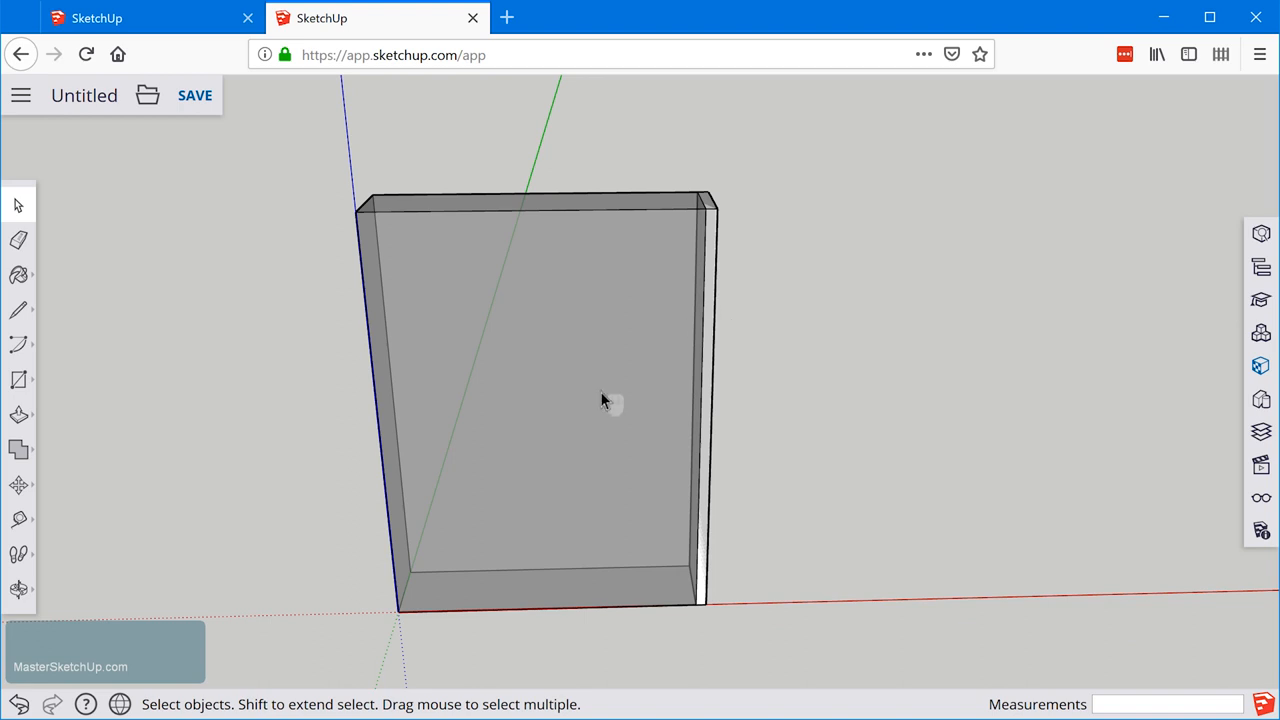
mouse_move(587, 373)
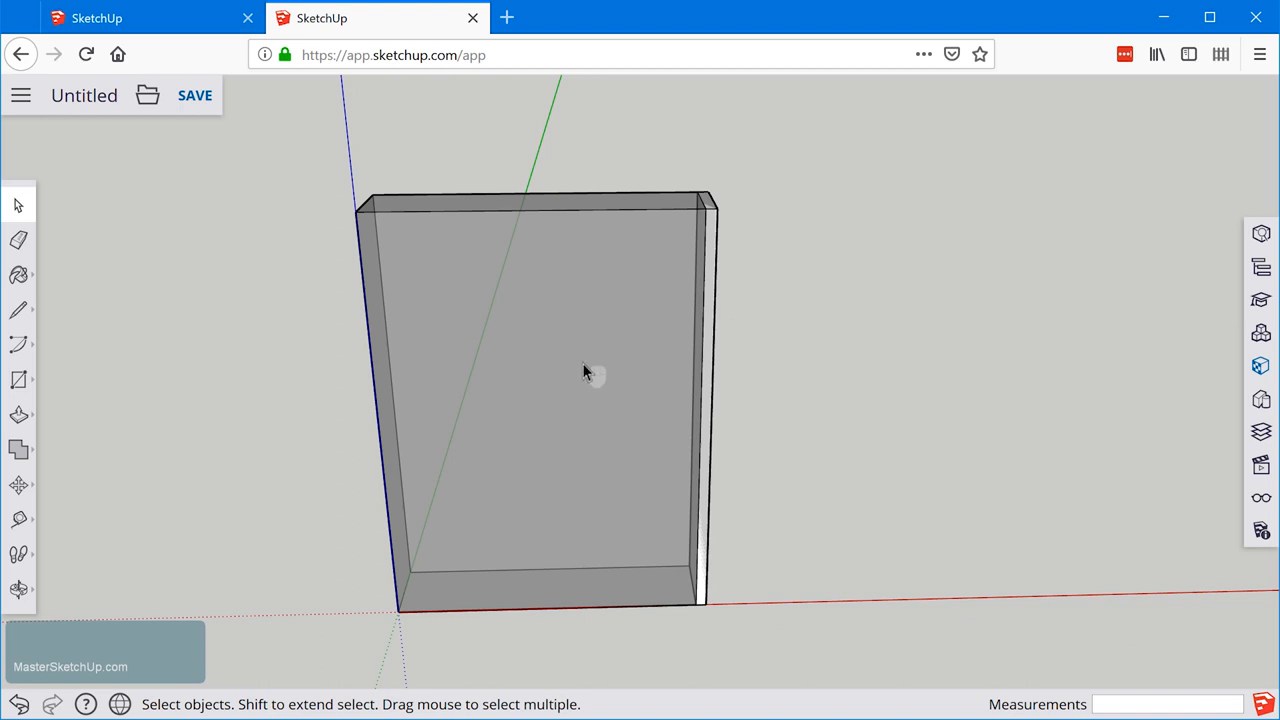
mouse_move(710, 318)
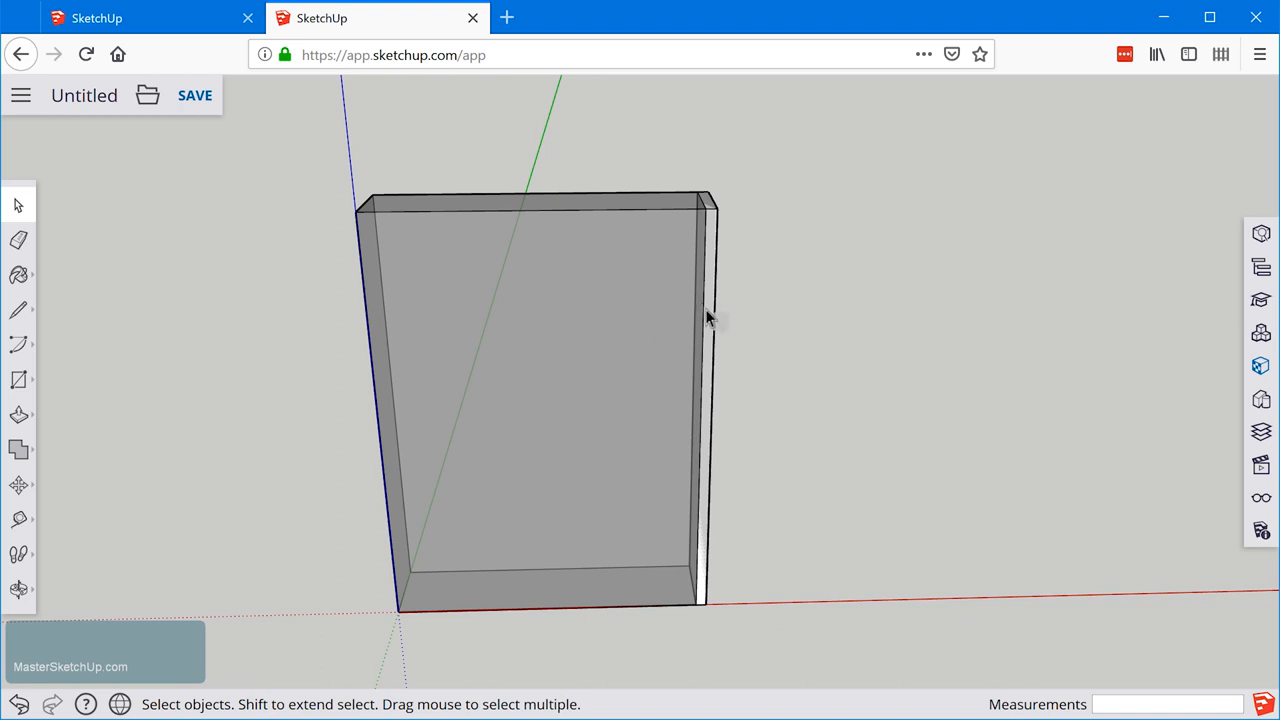
mouse_move(392, 388)
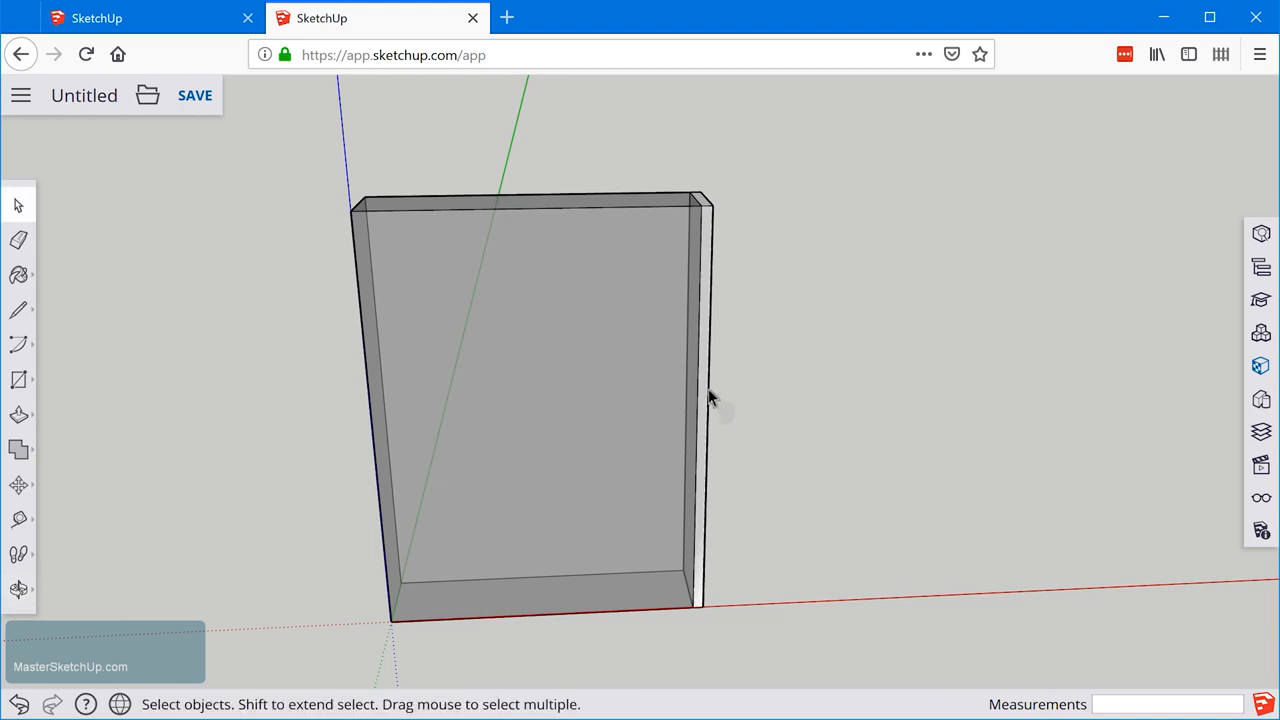
mouse_move(702, 380)
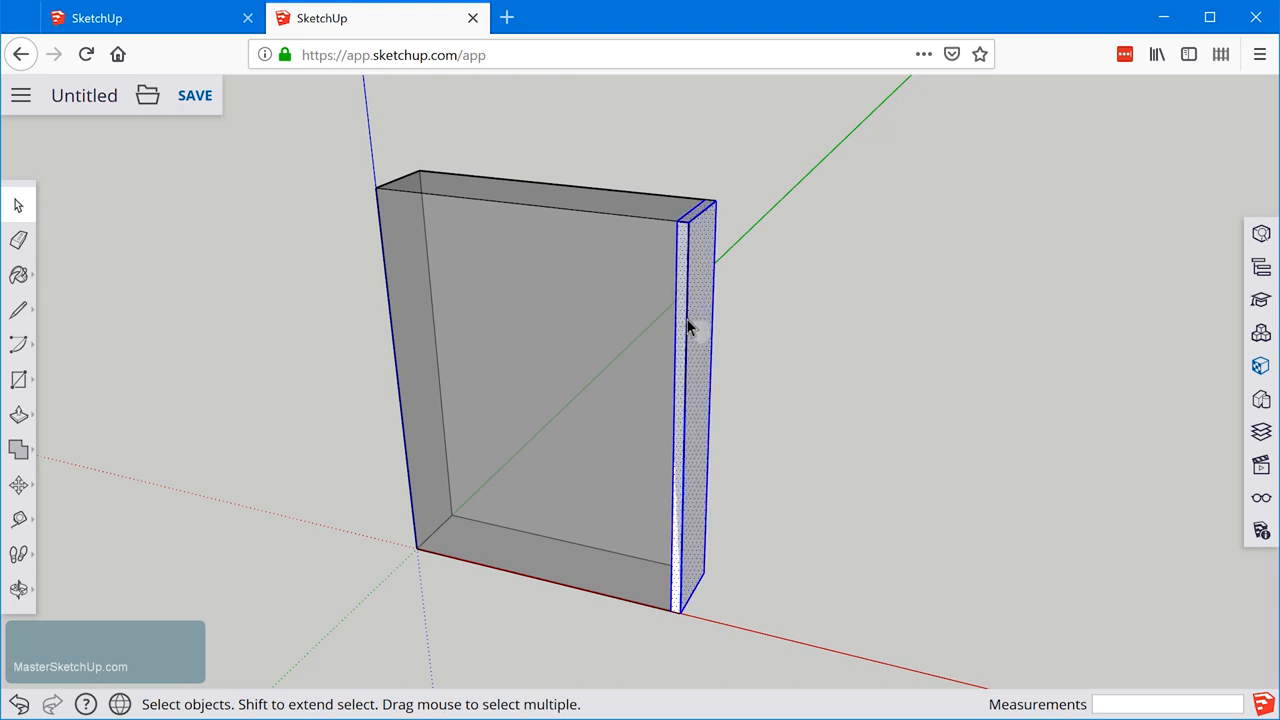
mouse_move(697, 333)
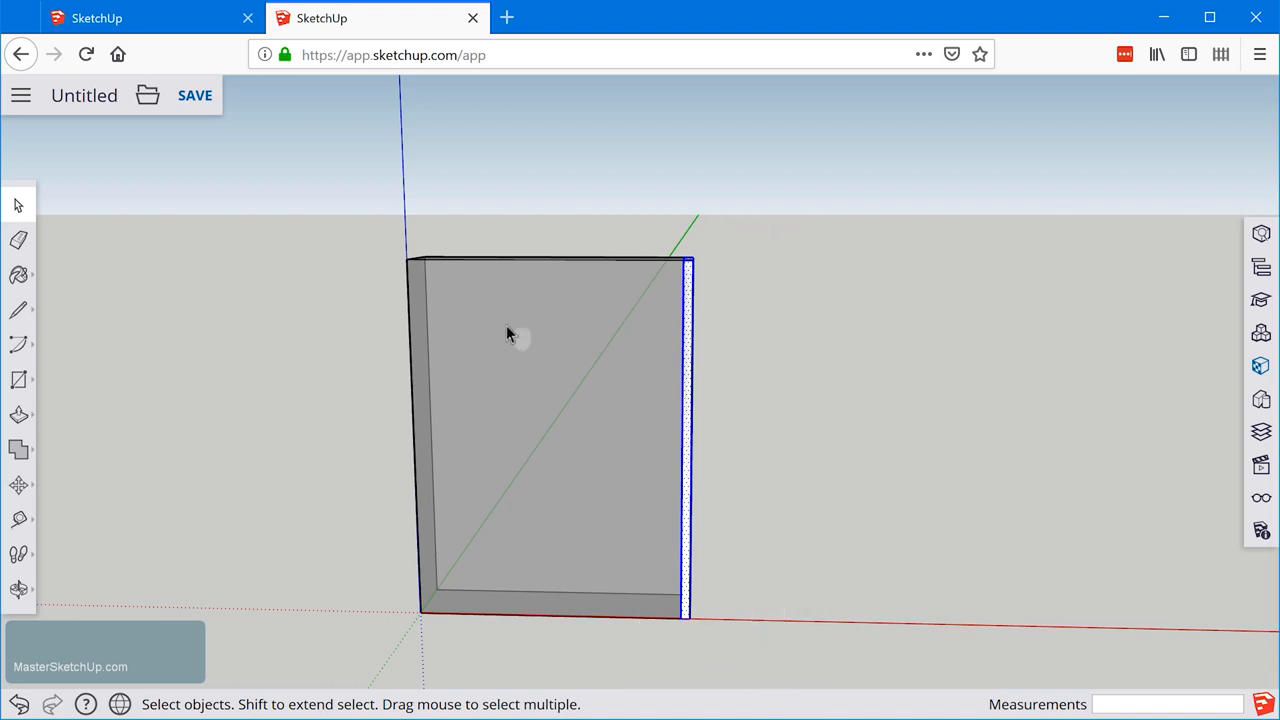
Select all faces and edges of the thin right board with a selection window.
left_click(590, 263)
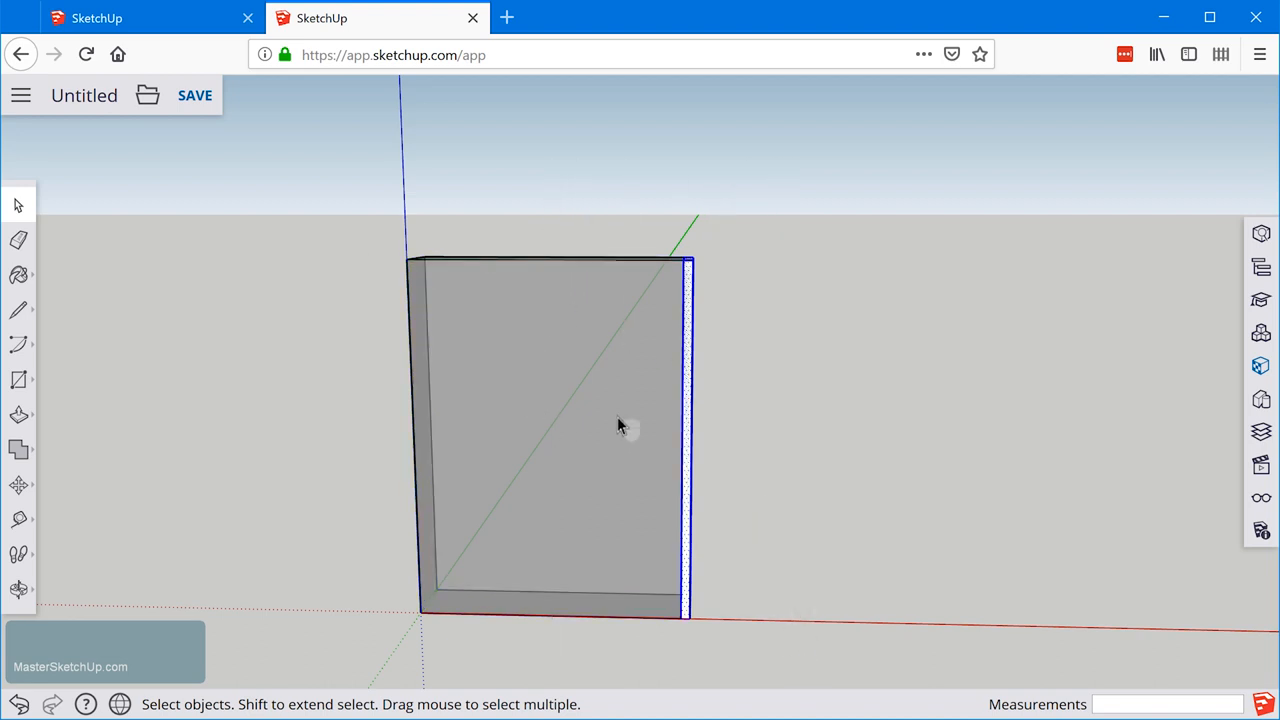
left_click_drag(618, 425, 805, 690)
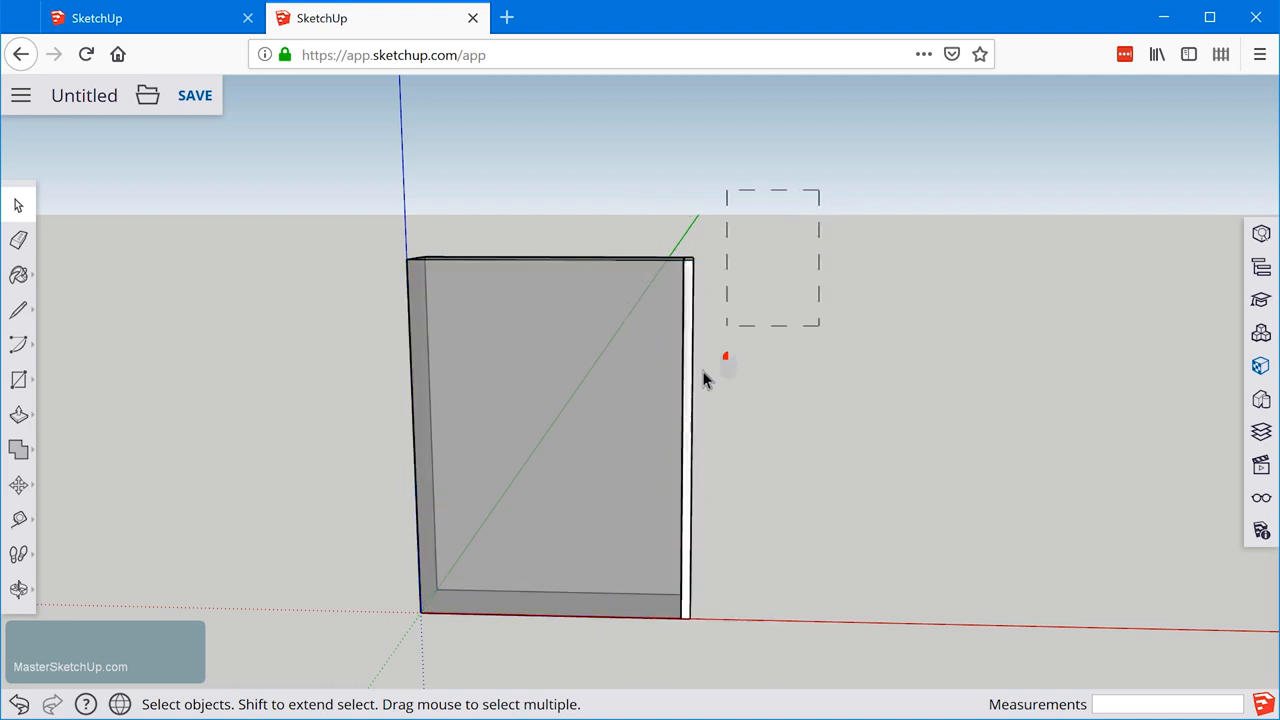
left_click(667, 420)
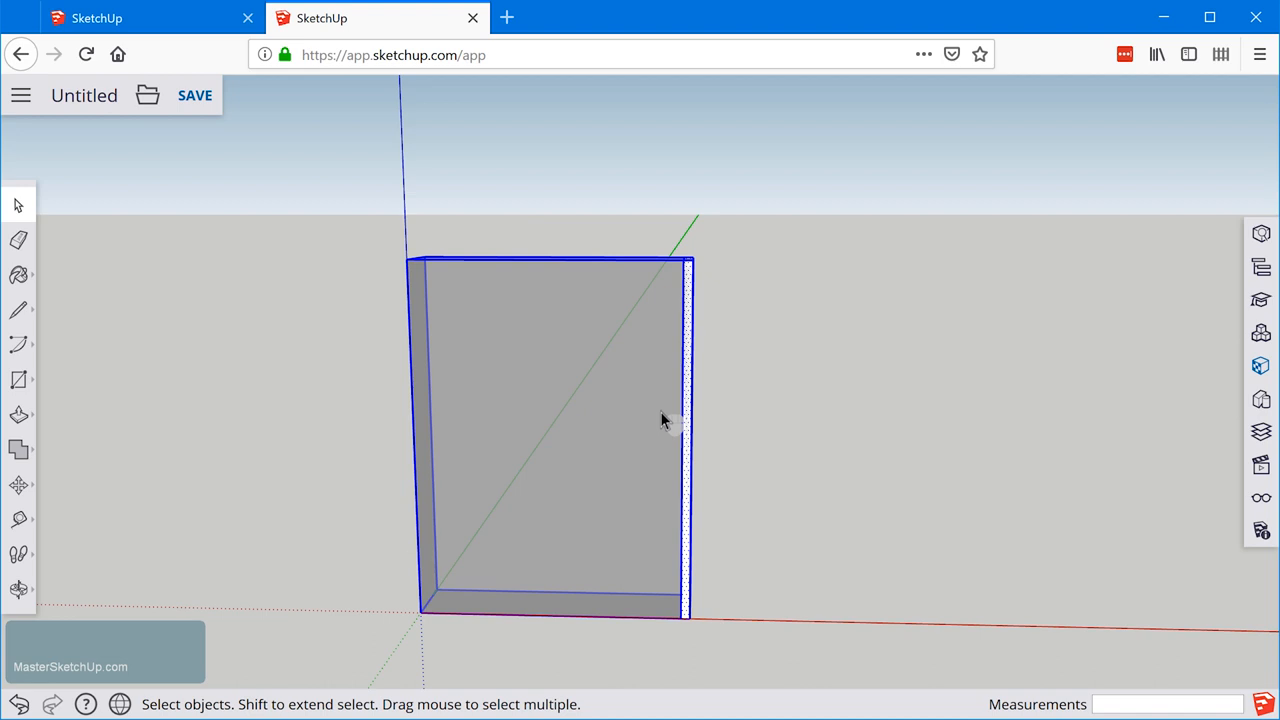
mouse_move(828, 185)
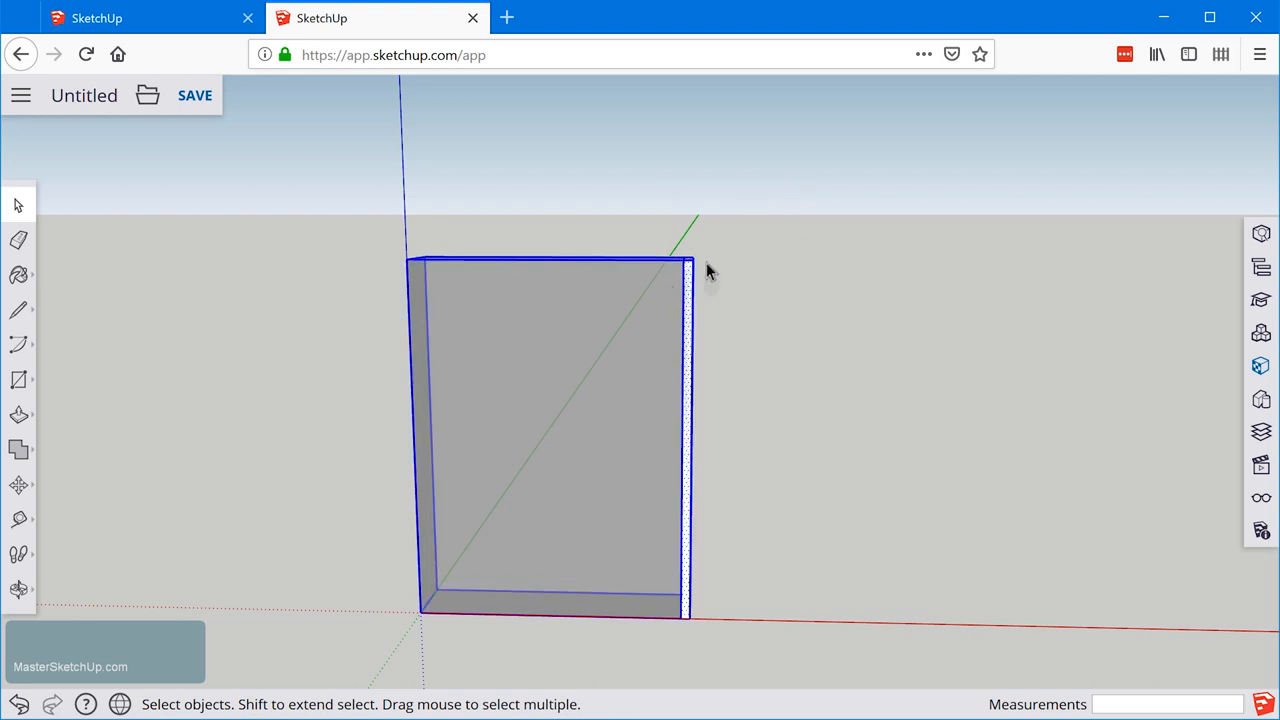
mouse_move(760, 222)
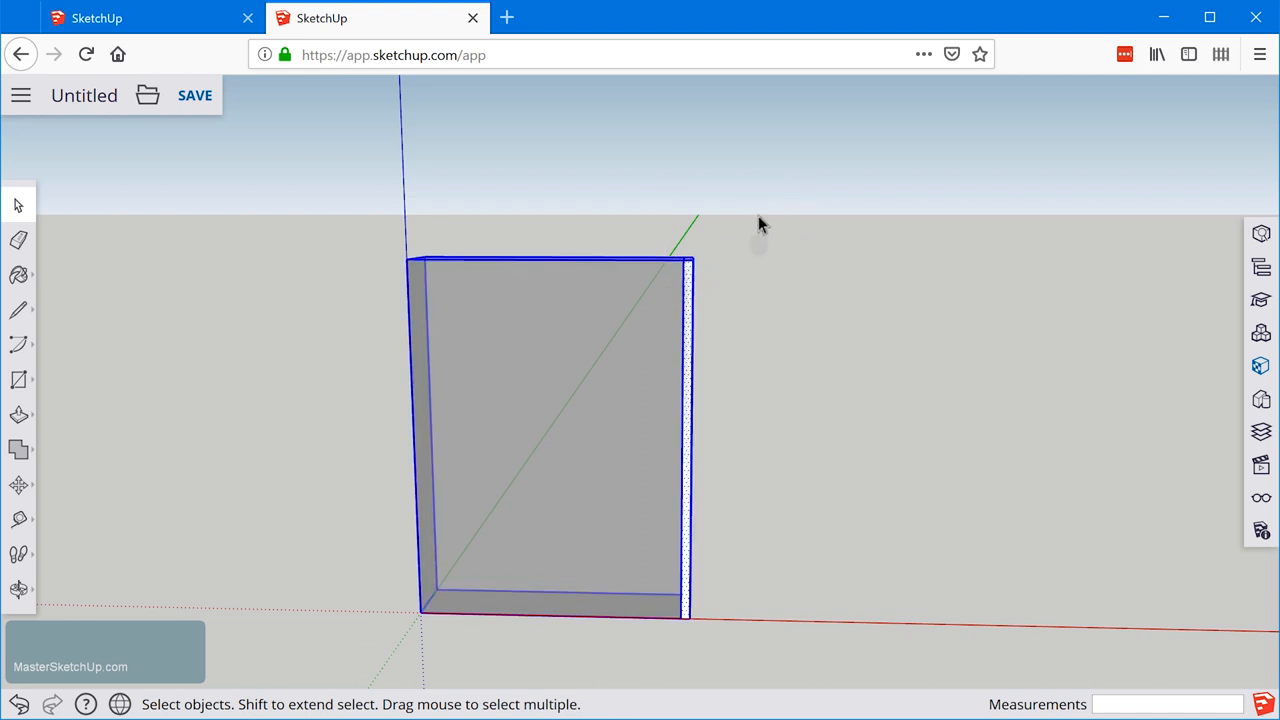
mouse_move(765, 585)
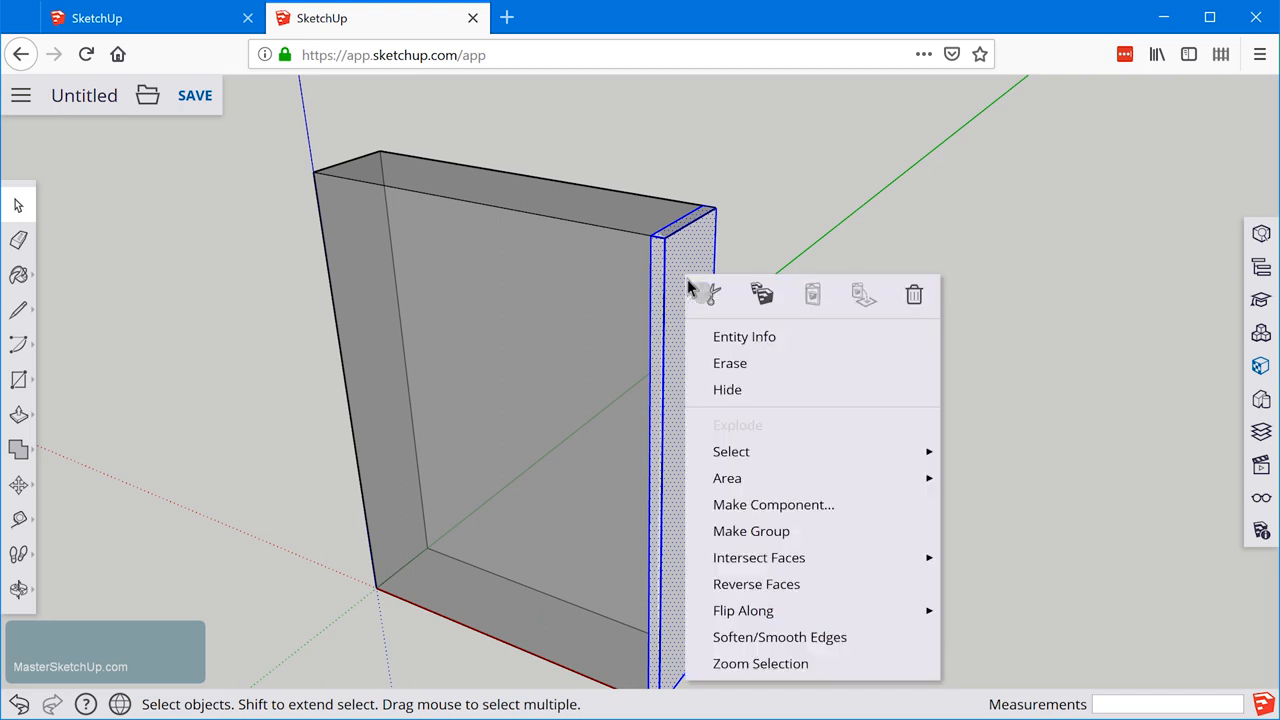
Make the selected board a component with definition 'Side panel'.
left_click(773, 504)
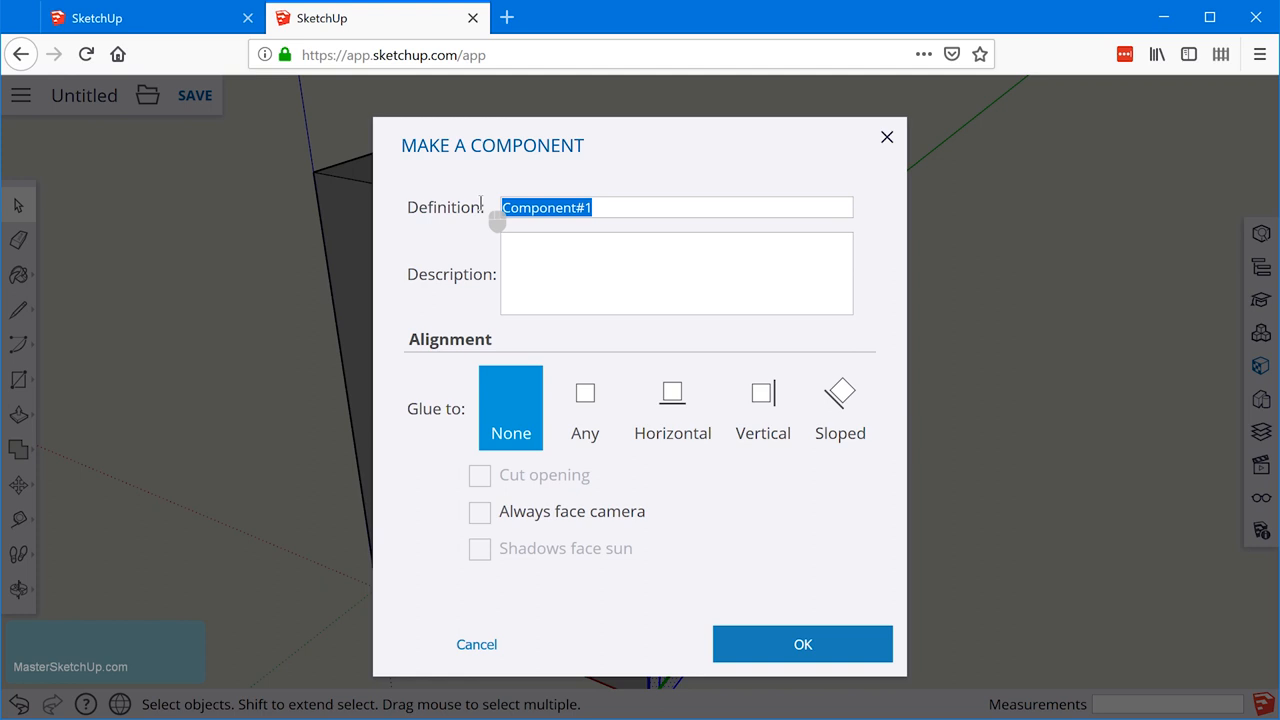
type("Side panel")
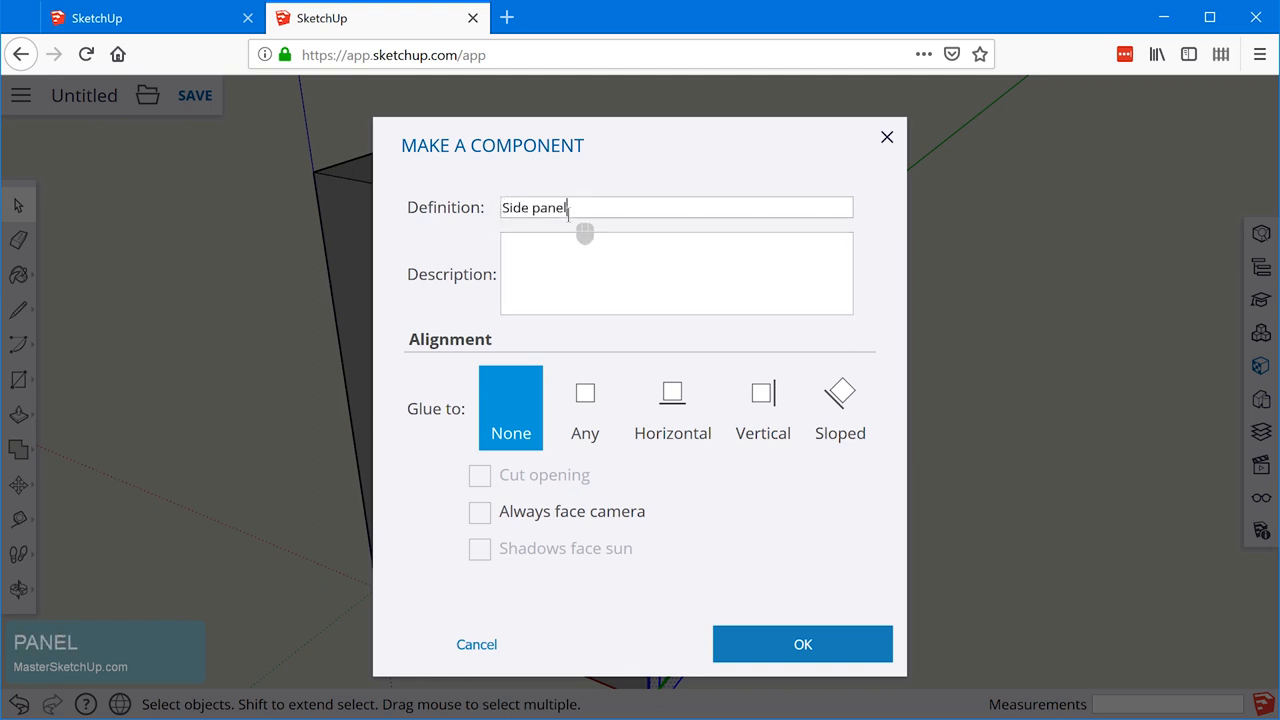
mouse_move(480, 237)
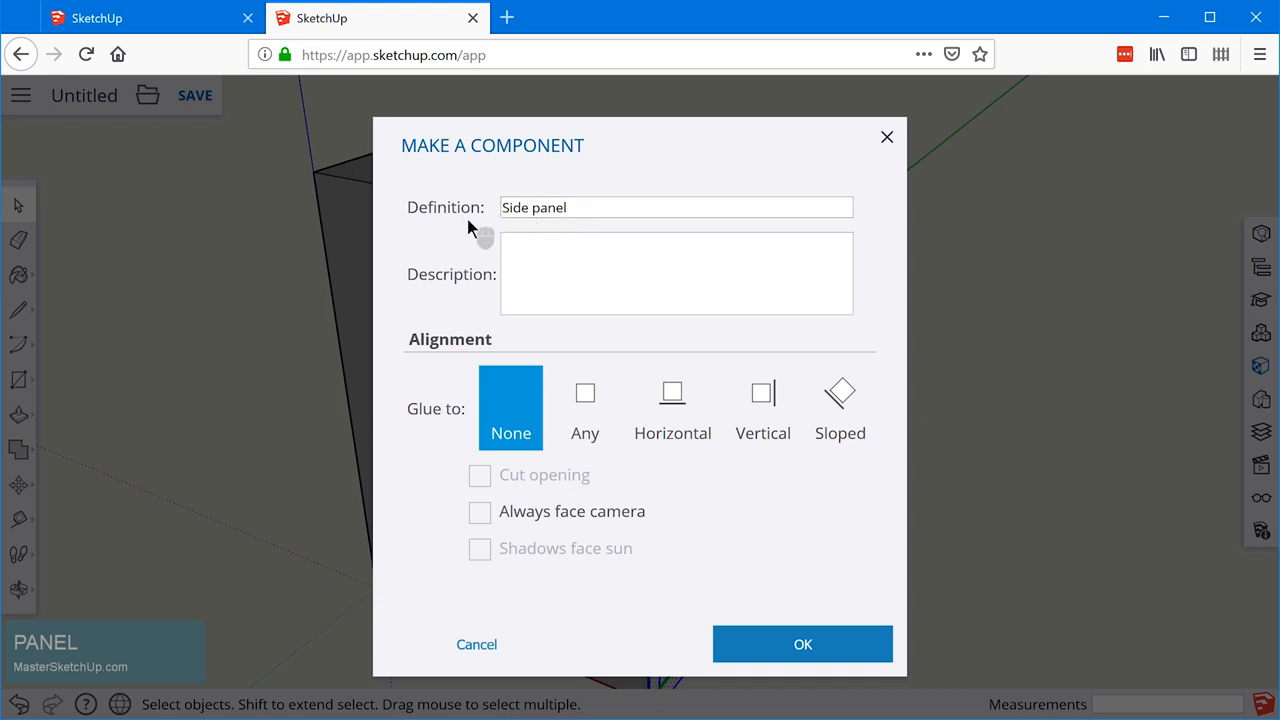
mouse_move(761, 456)
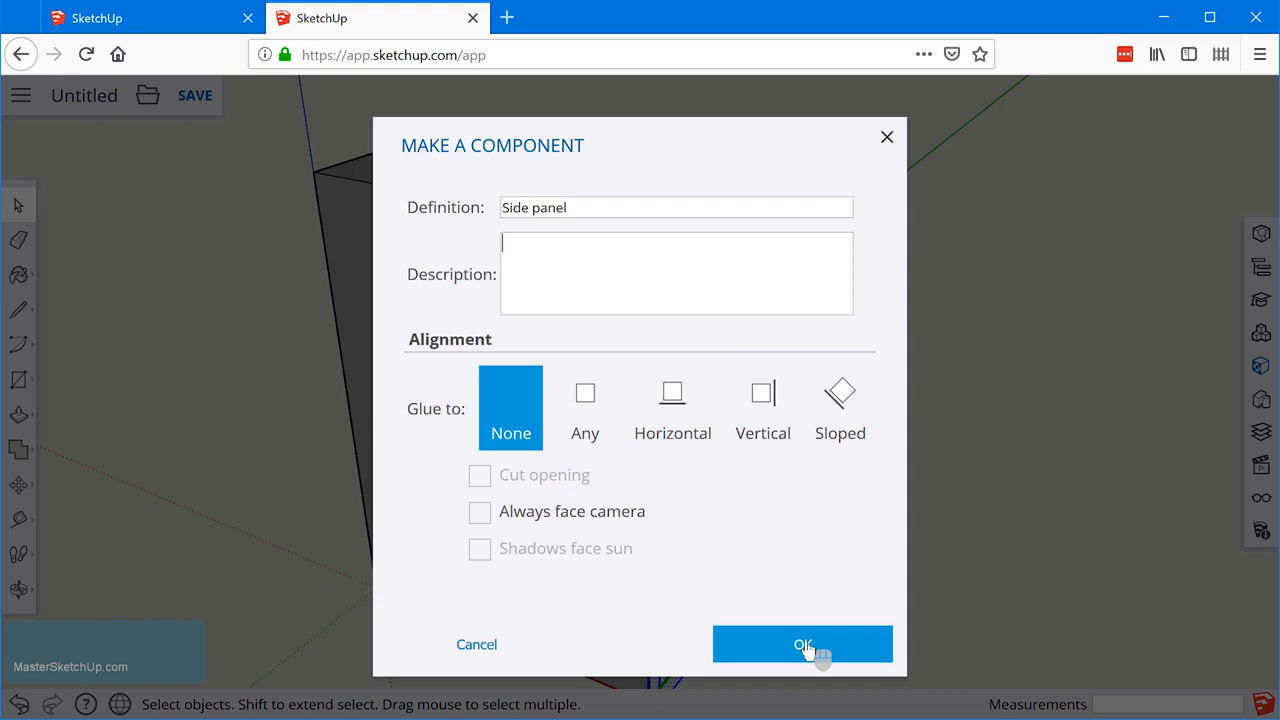
left_click(803, 644)
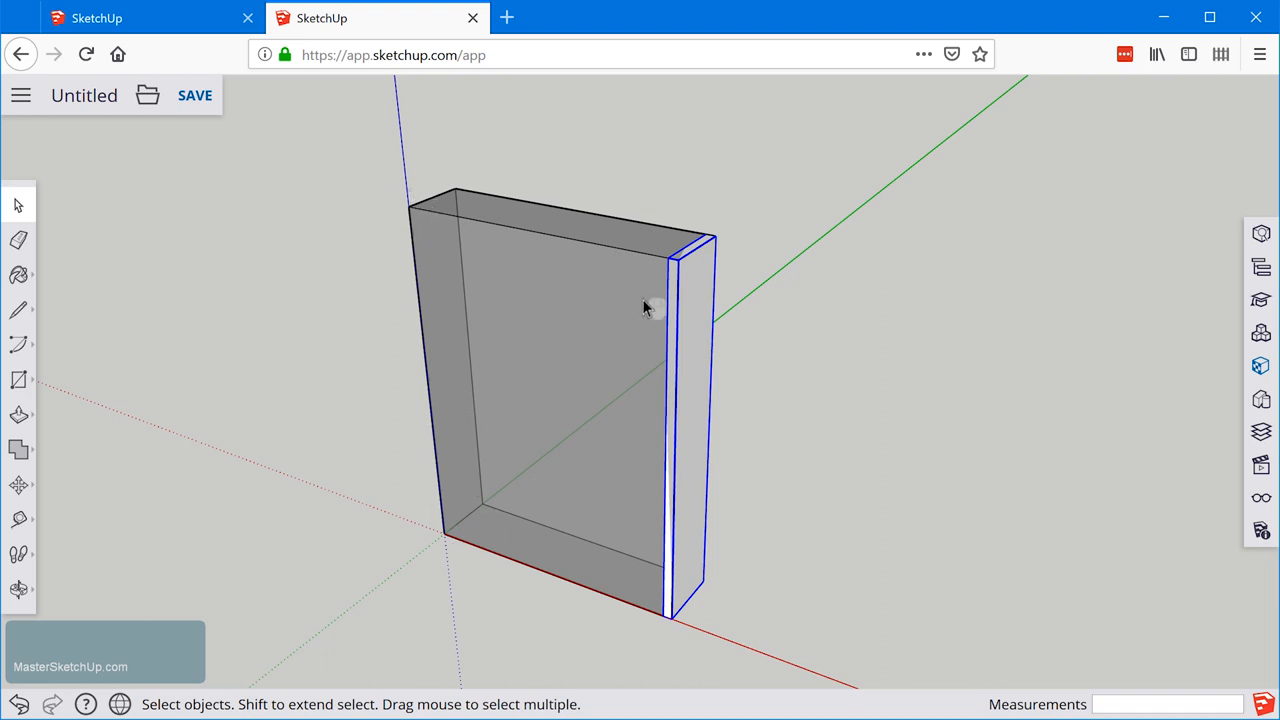
mouse_move(342, 220)
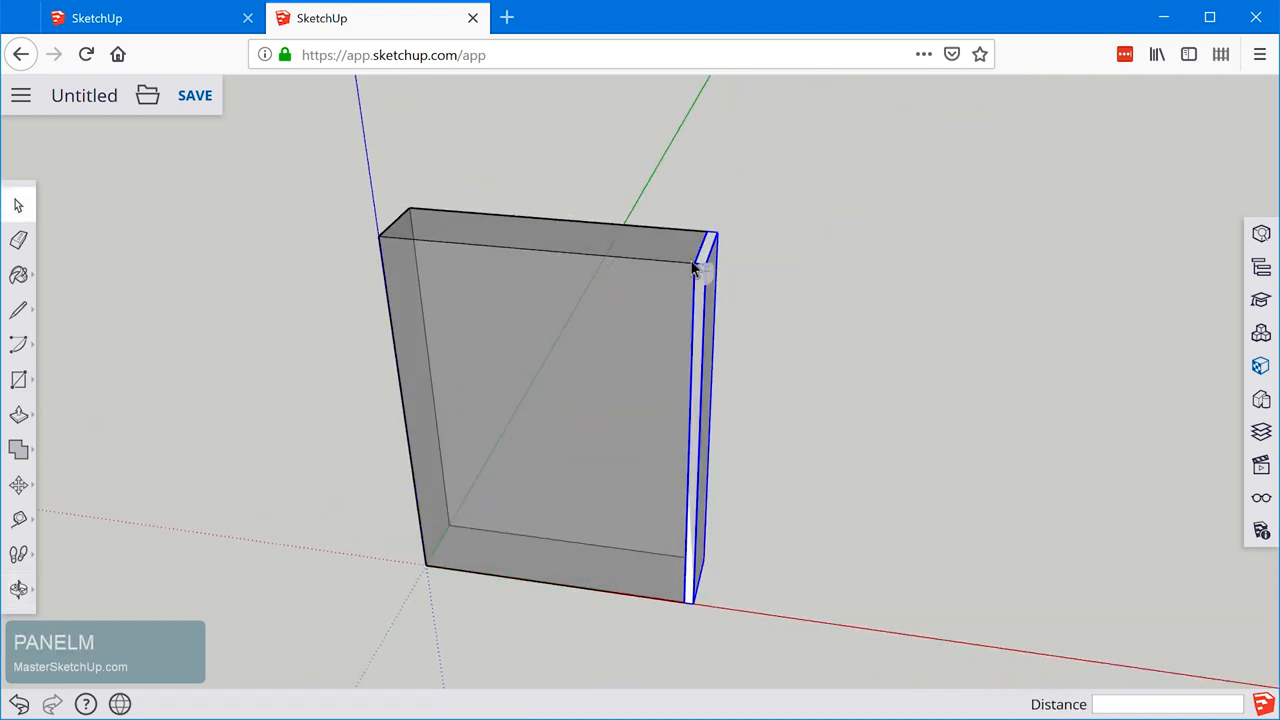
Copy the Side panel component to the box's right end with Move.
left_click(18, 485)
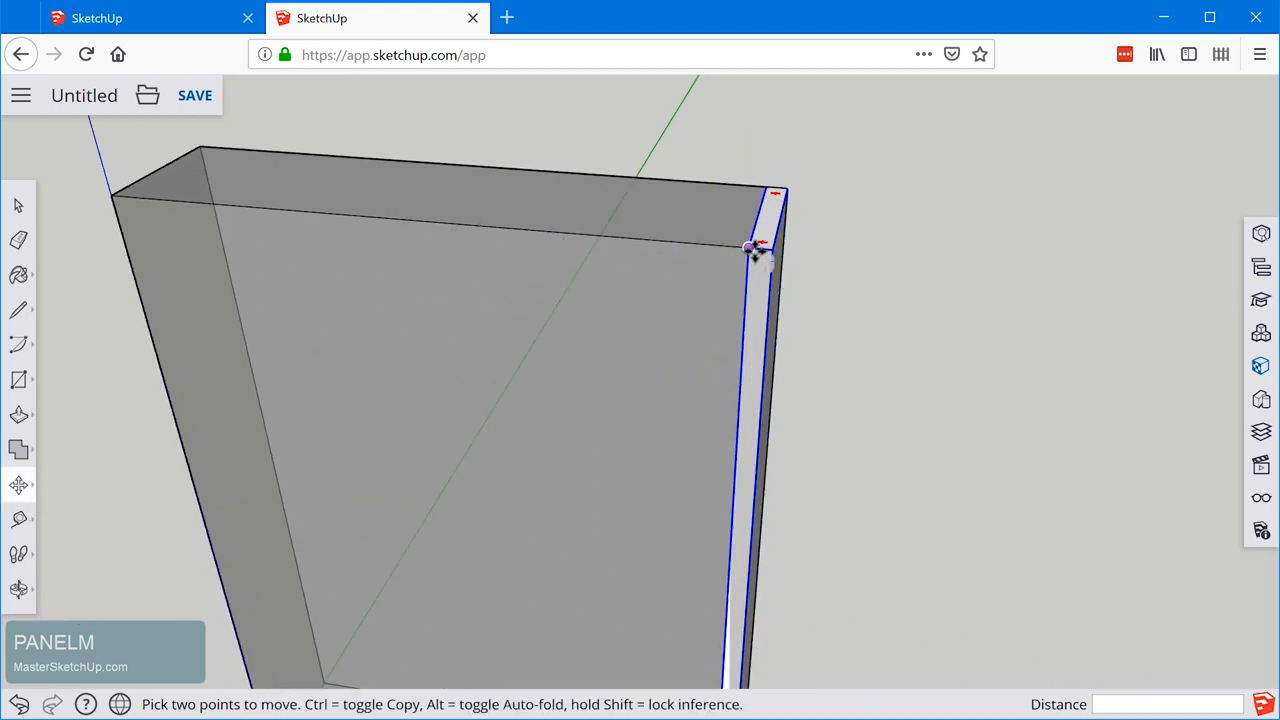
mouse_move(750, 248)
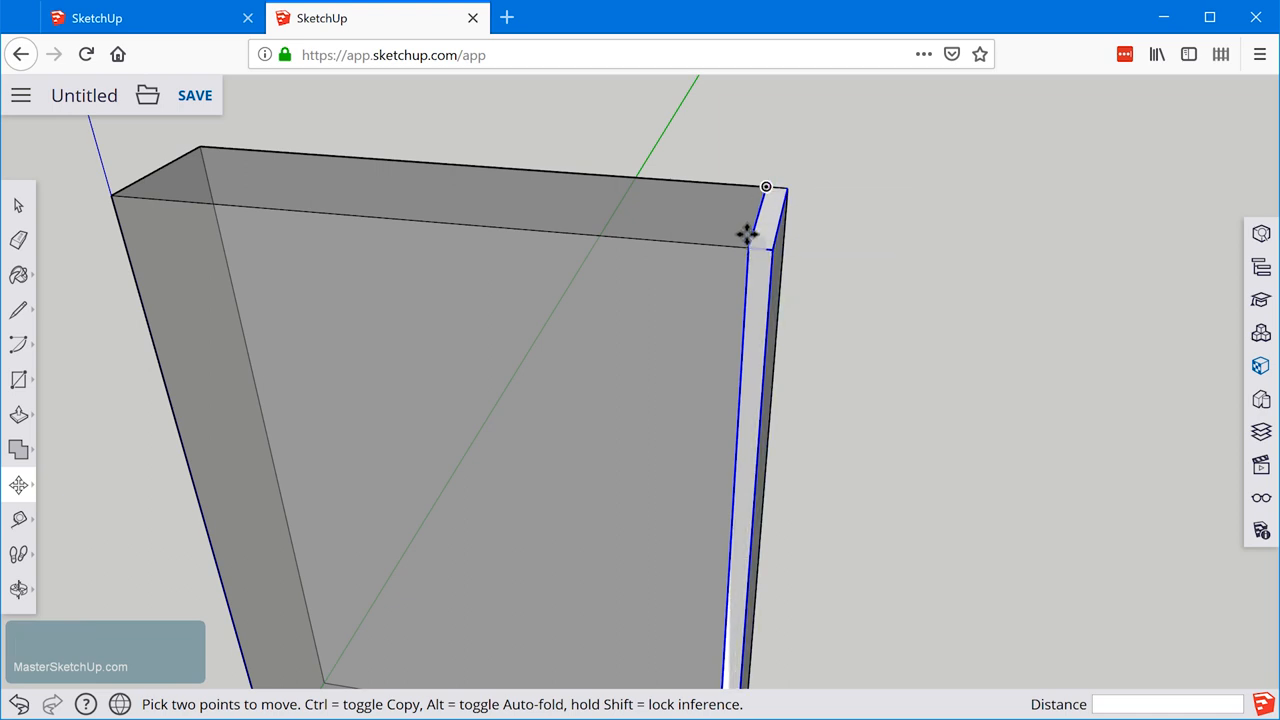
mouse_move(748, 250)
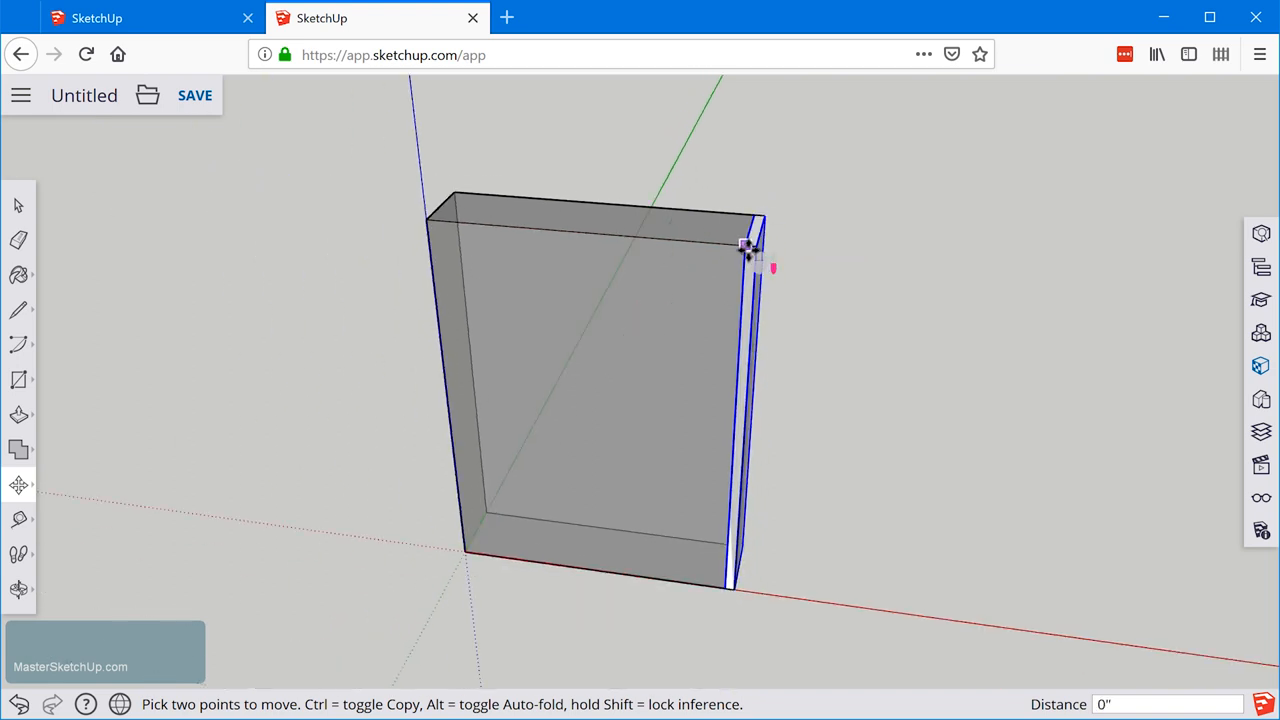
left_click_drag(745, 245, 595, 235)
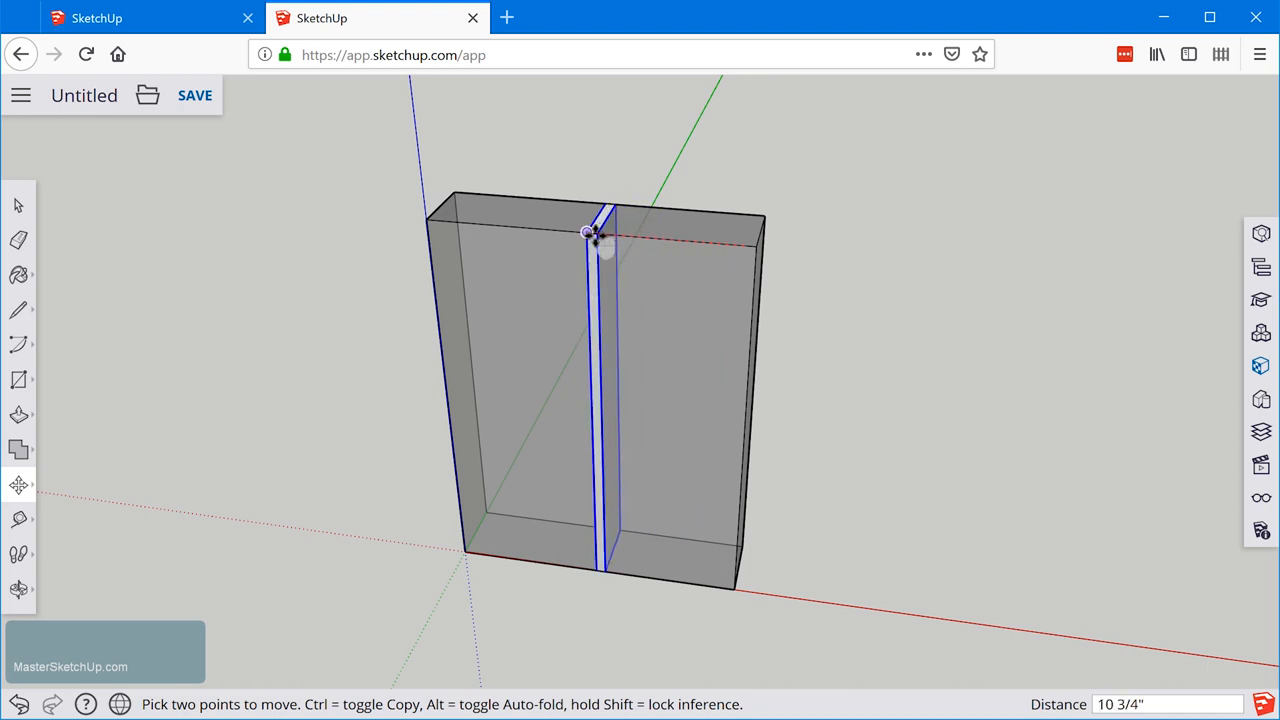
mouse_move(588, 233)
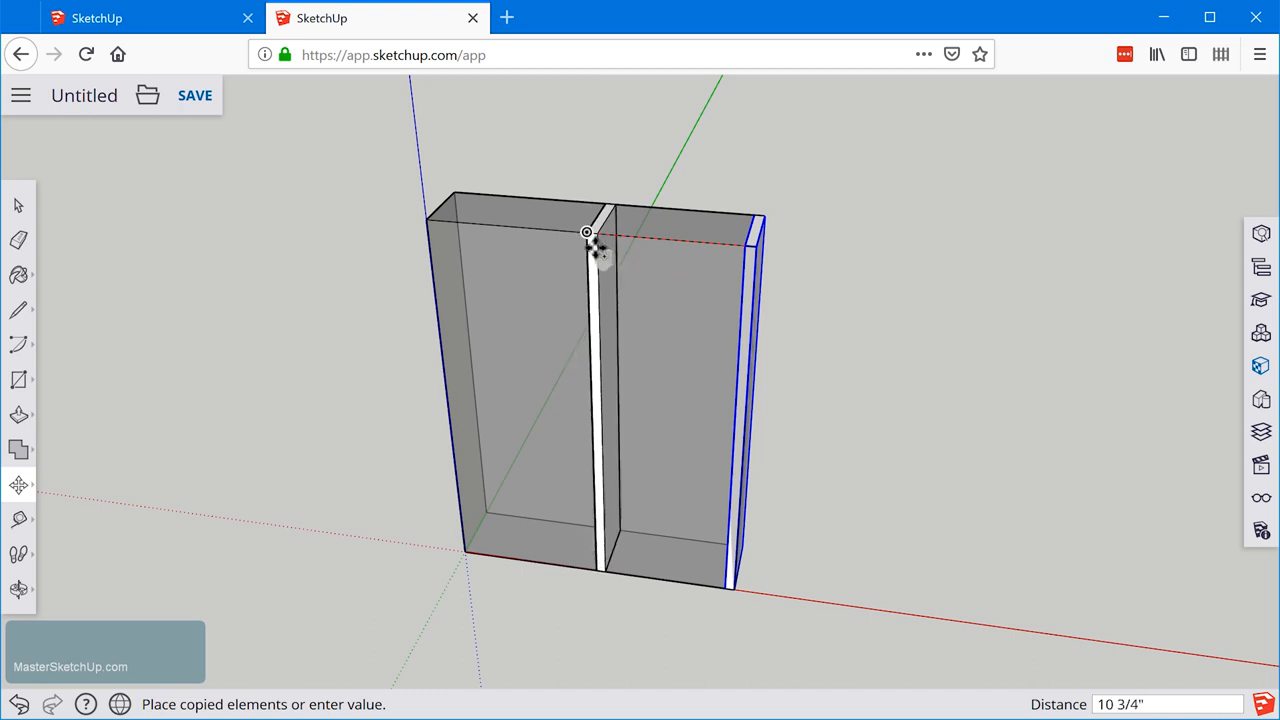
mouse_move(505, 230)
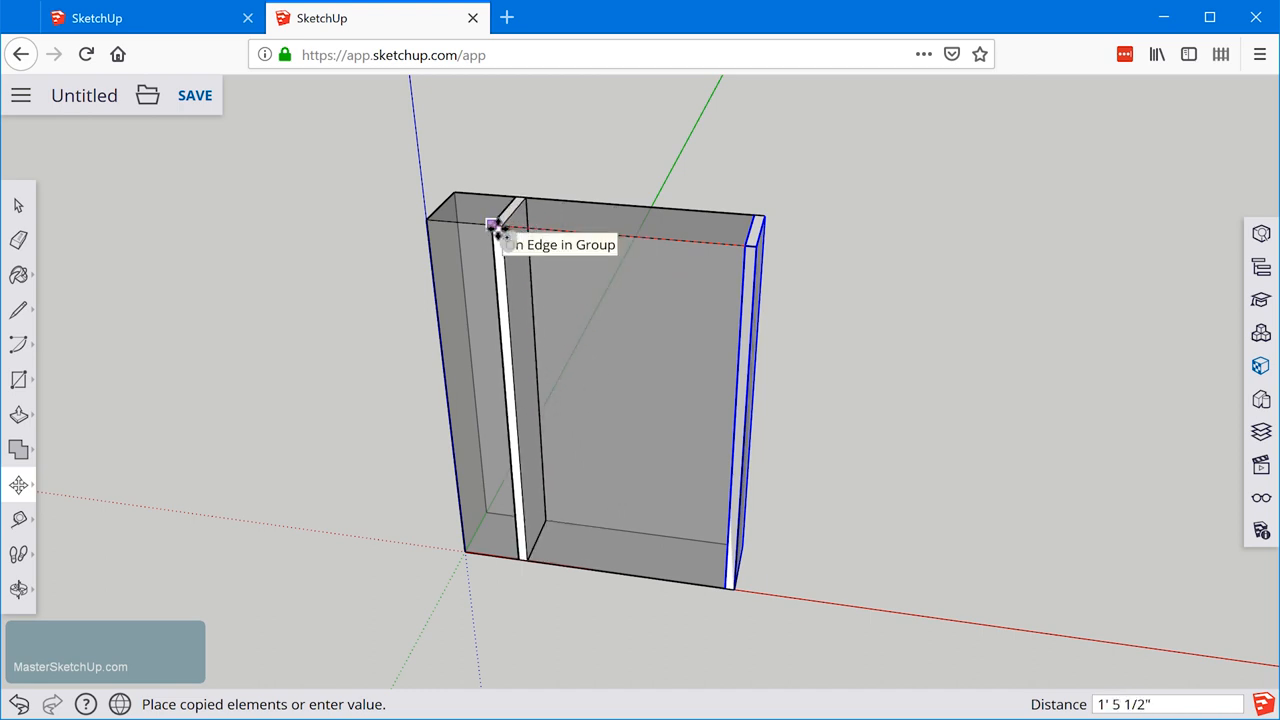
mouse_move(428, 222)
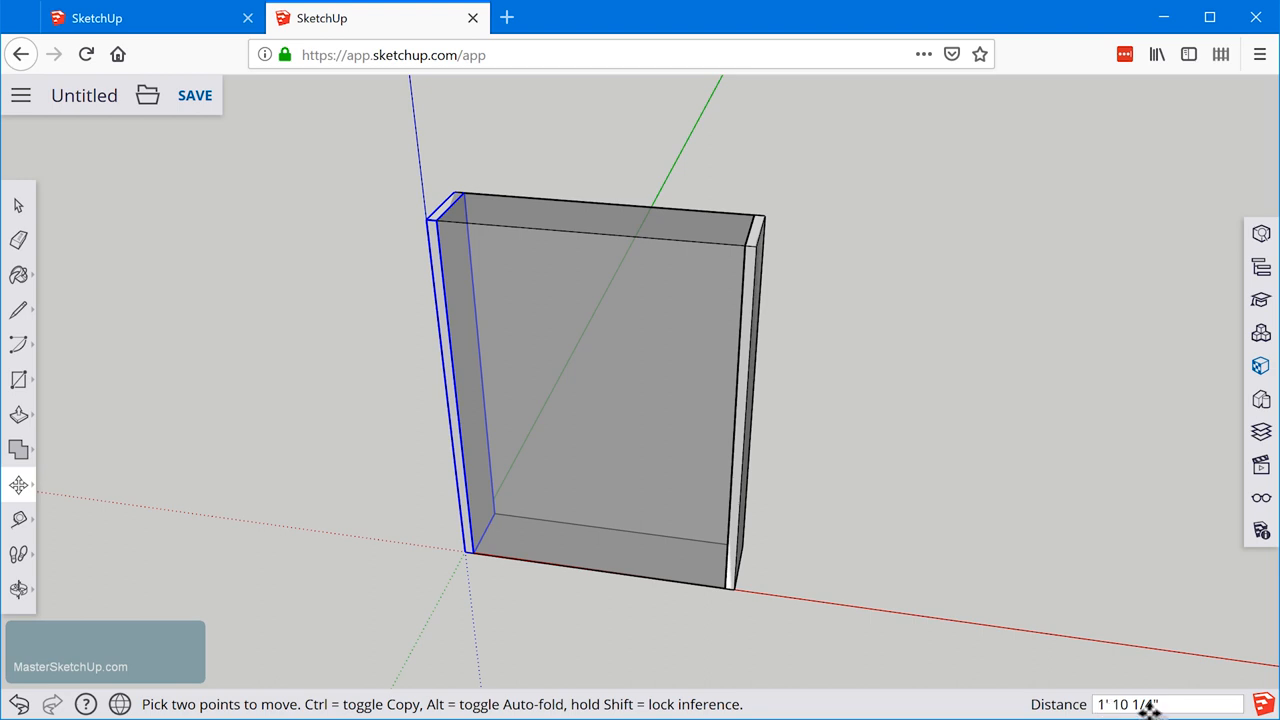
mouse_move(742, 248)
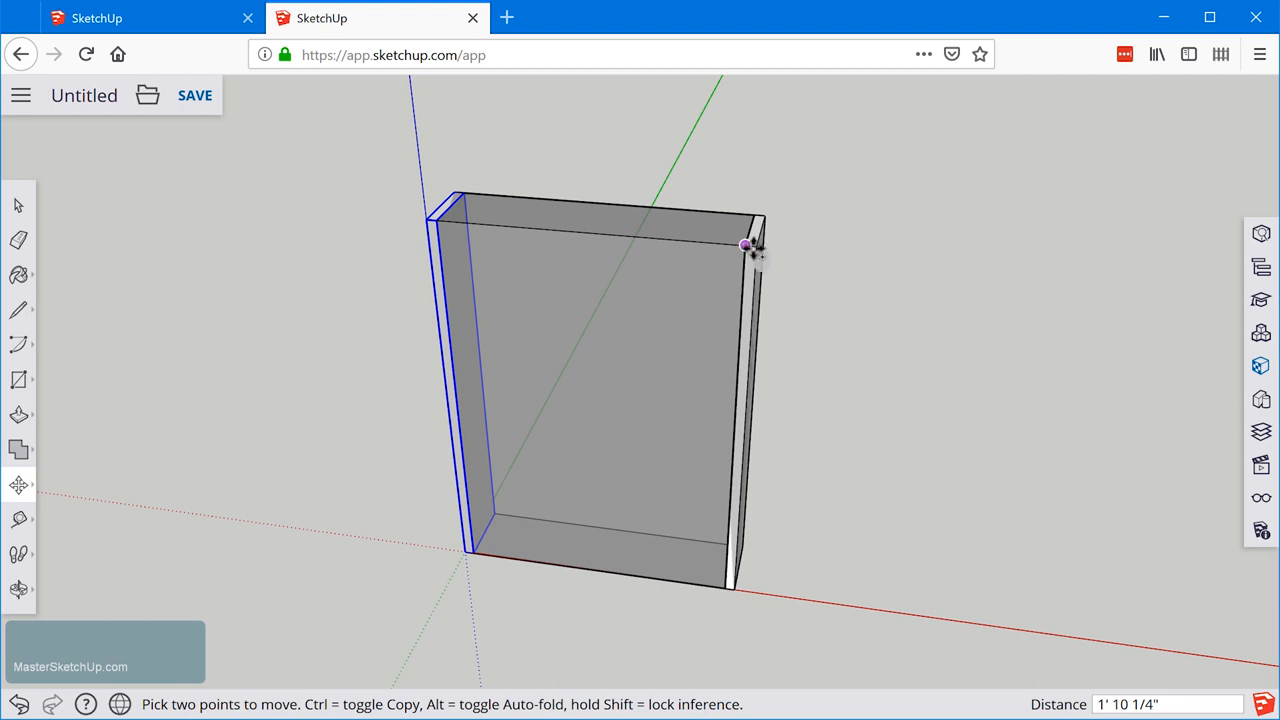
mouse_move(745, 245)
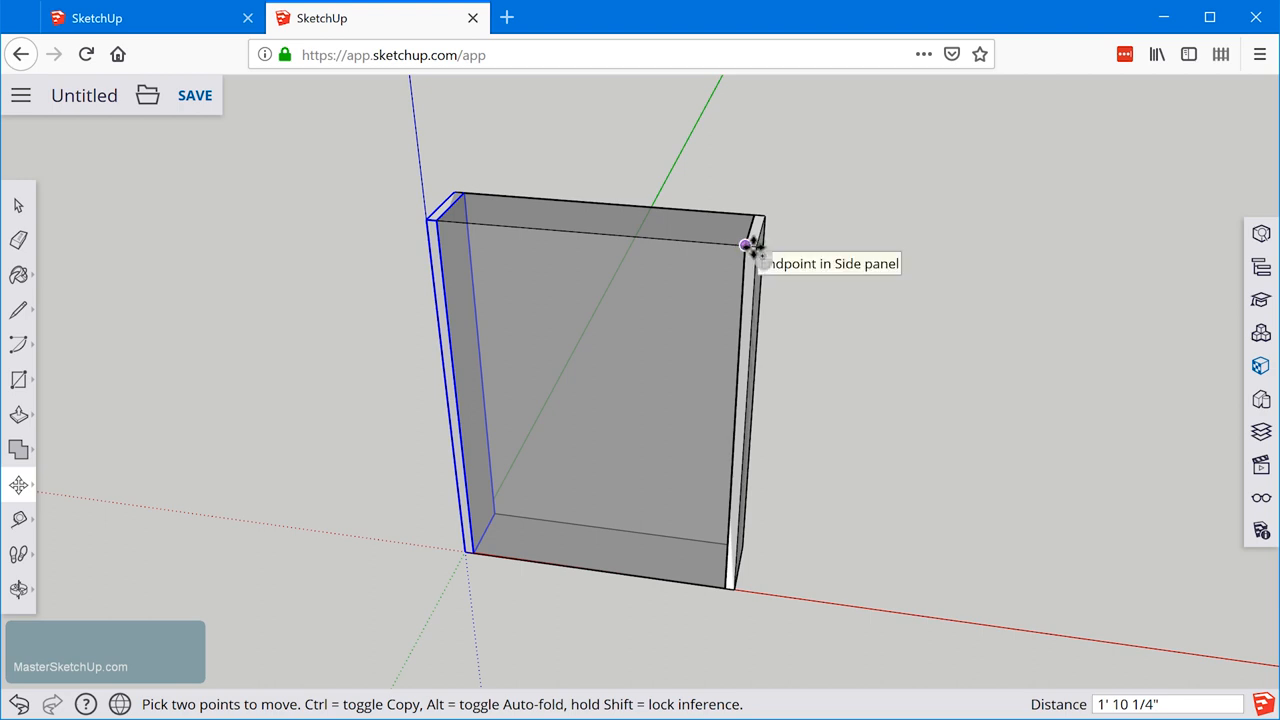
mouse_move(1113, 603)
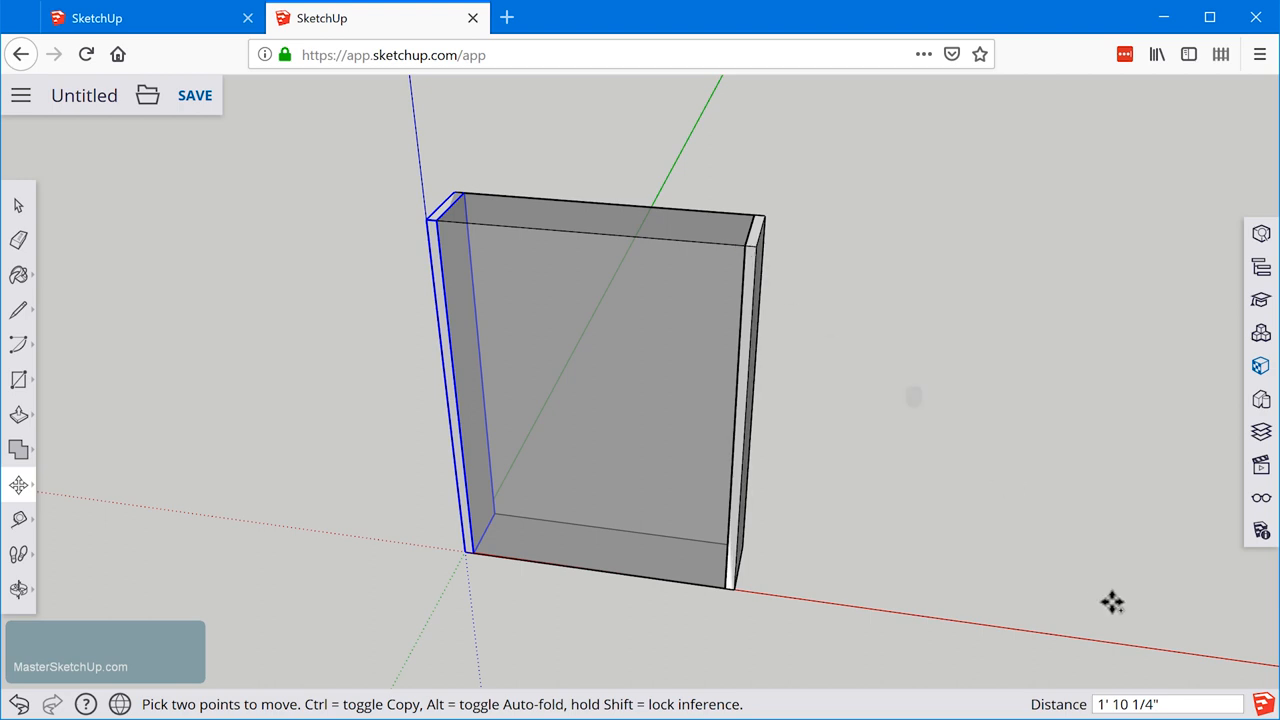
mouse_move(911, 515)
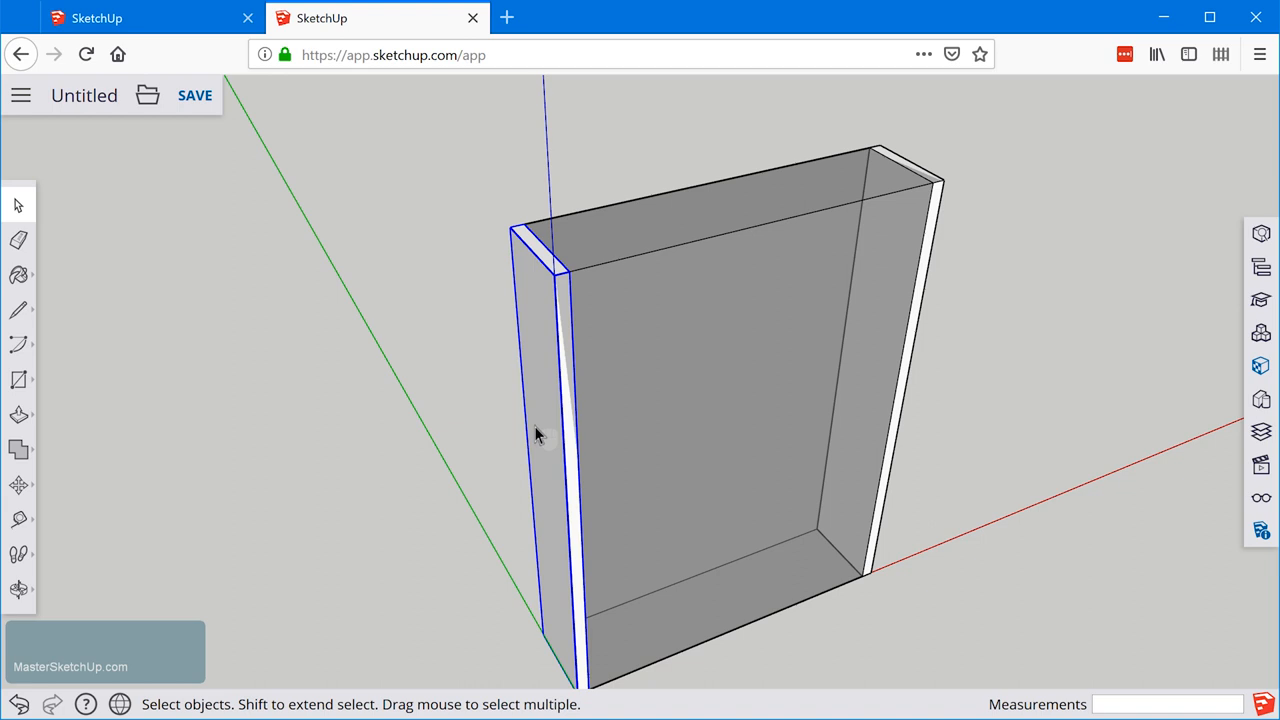
mouse_move(540, 470)
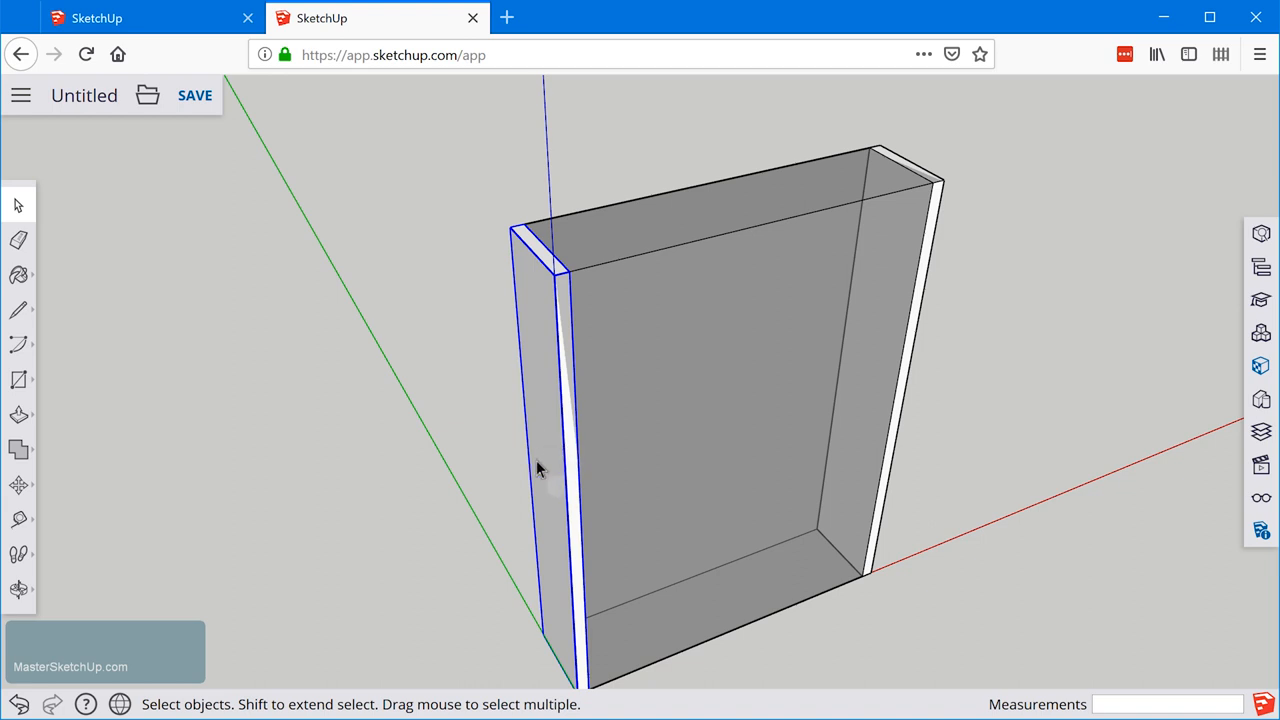
left_click(18, 485)
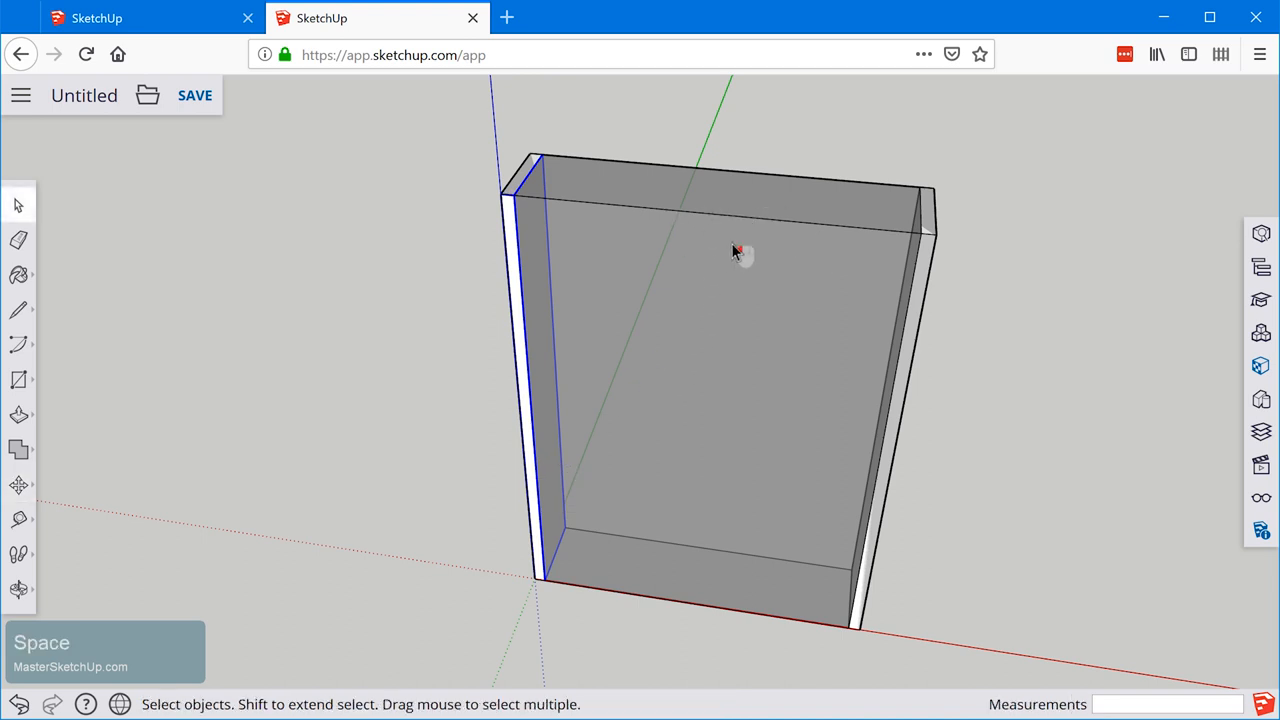
Select and delete the outer box group, leaving both side panels.
left_click(740, 250)
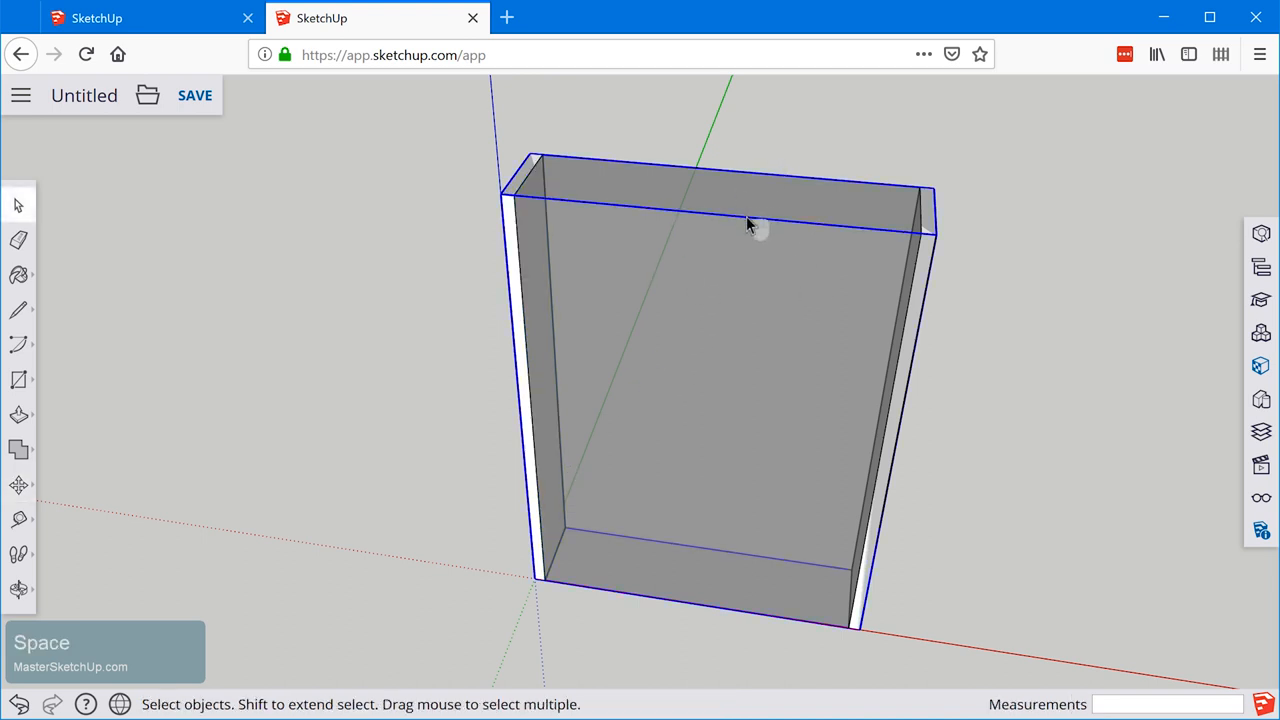
mouse_move(815, 265)
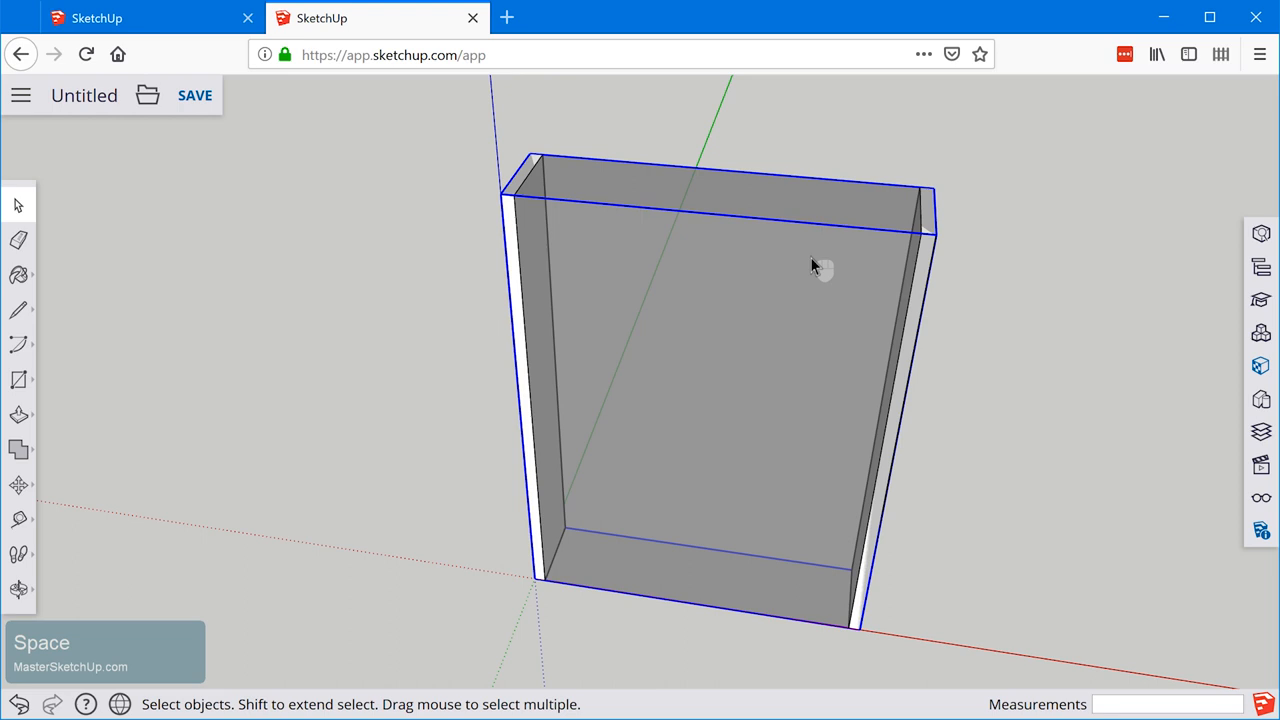
key("Delete")
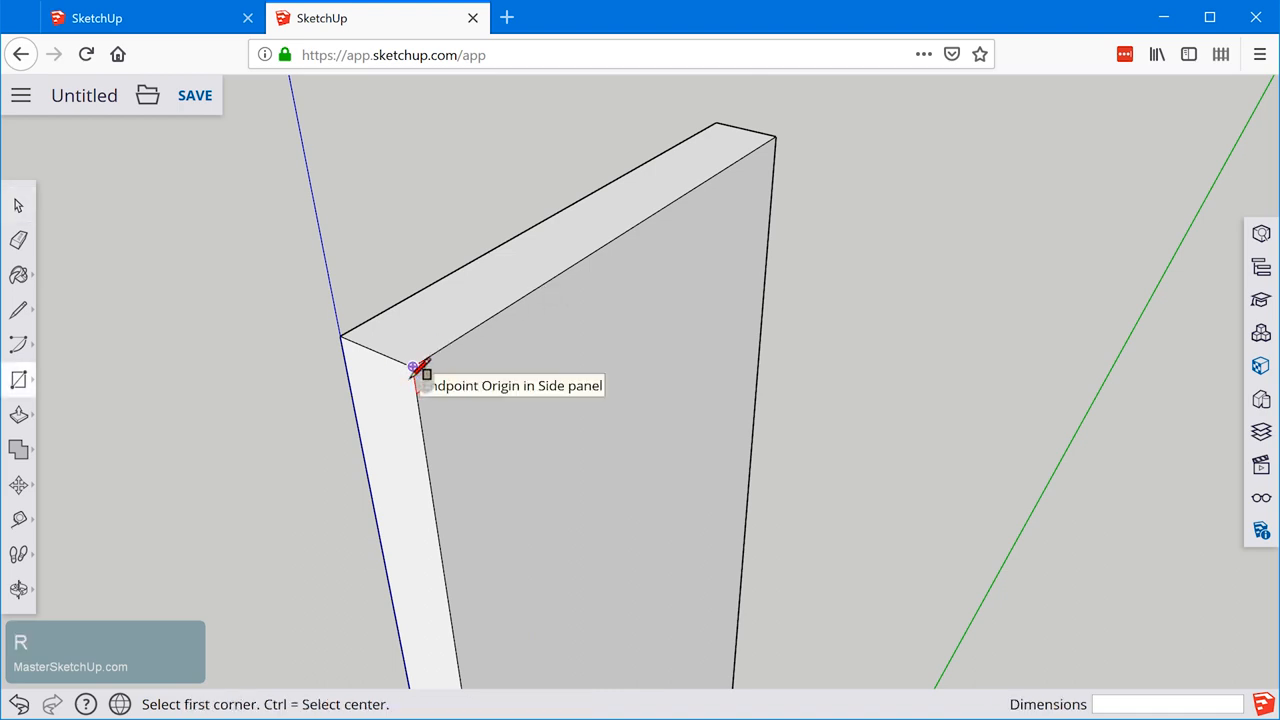
Draw a 7/8" by 5 1/2" rectangle at the panel's top inner corner.
left_click(413, 365)
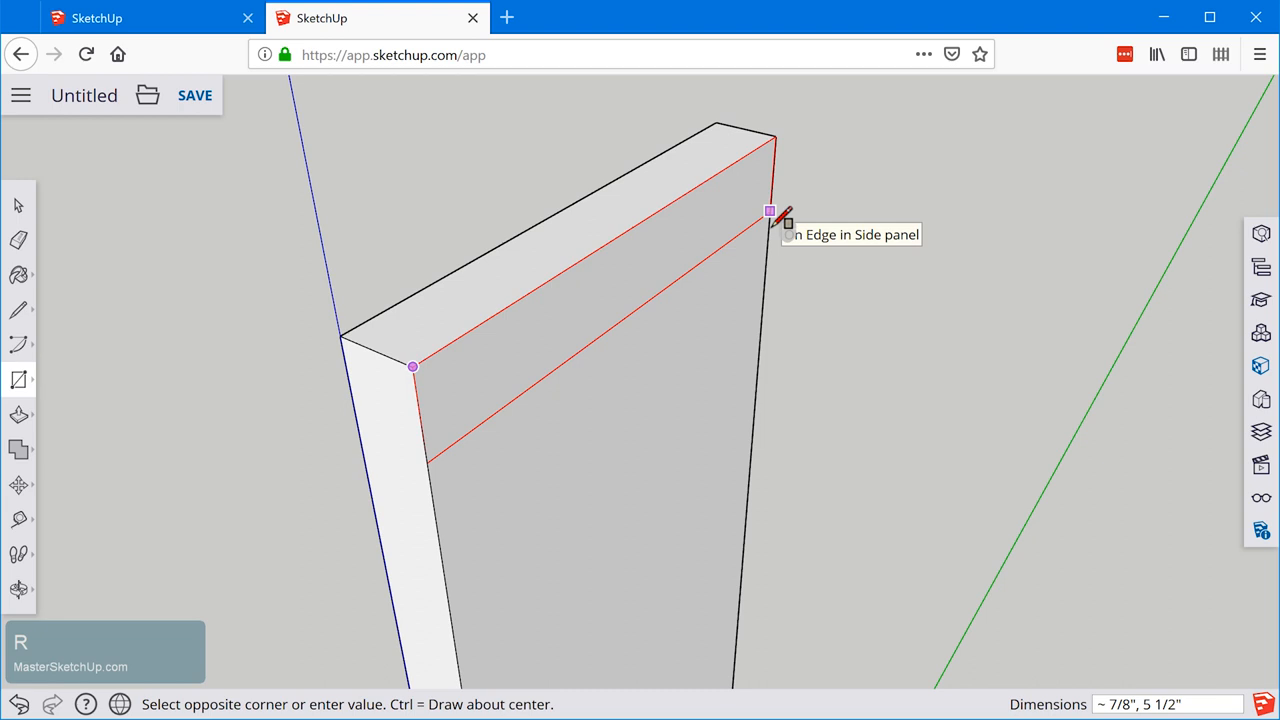
key("Escape")
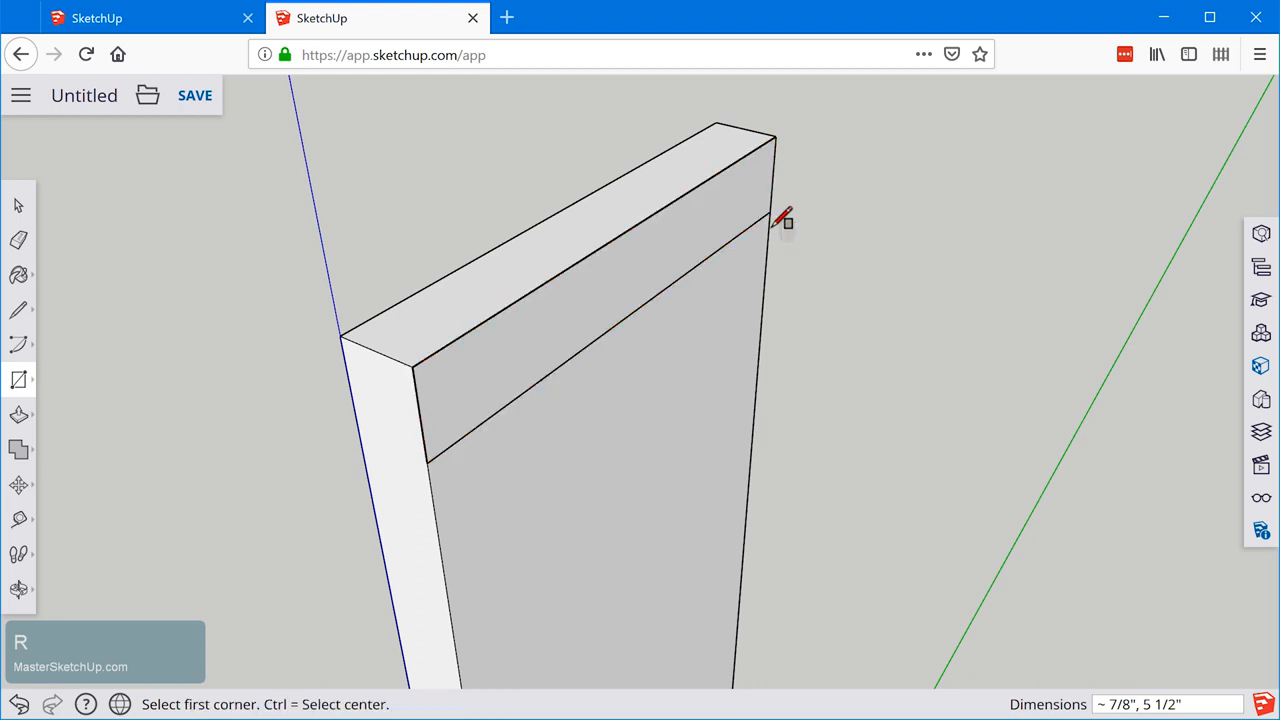
mouse_move(1125, 690)
type(".75")
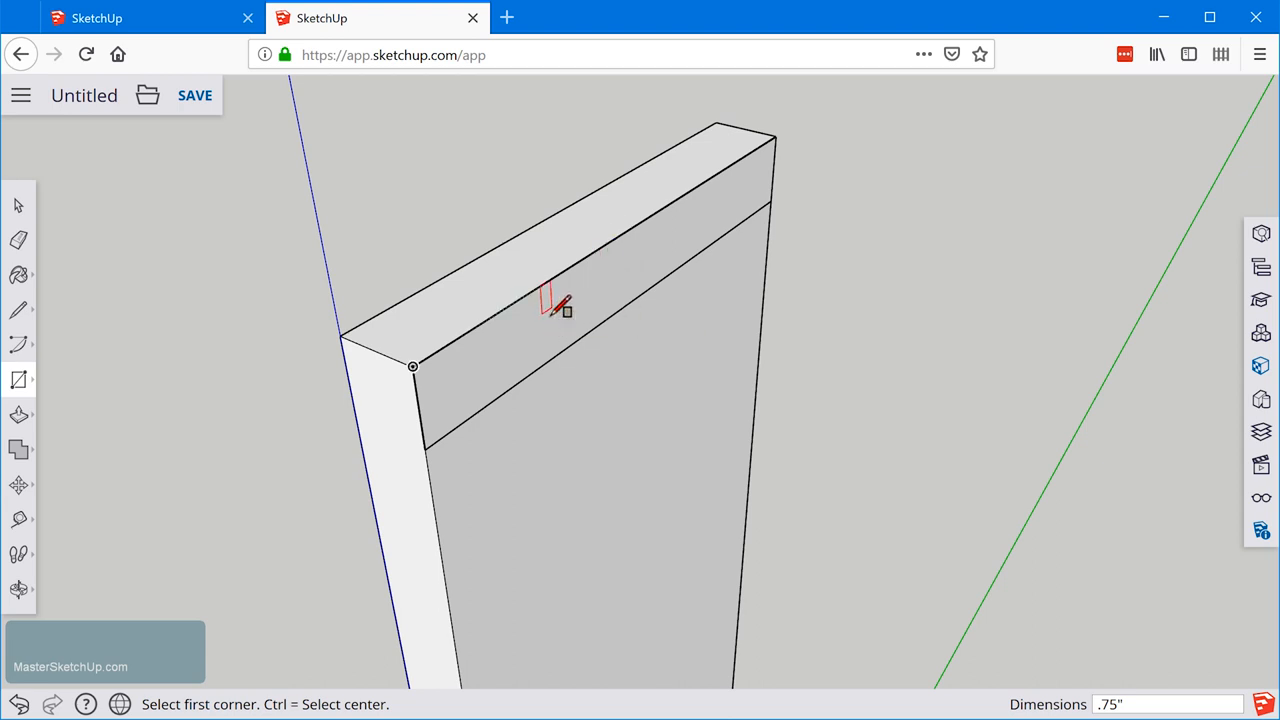
mouse_move(790, 135)
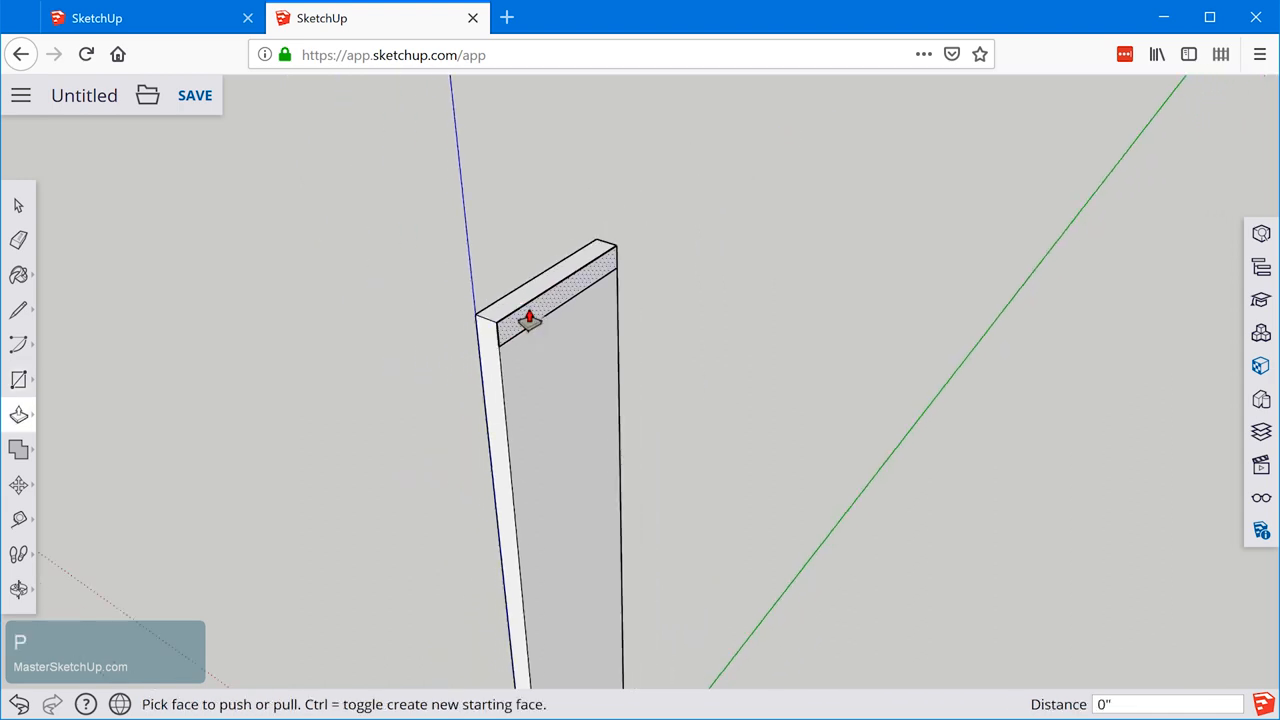
Extrude the rectangle about 1' 9 1/2" to the opposite panel and select the board.
left_click_drag(530, 315, 950, 490)
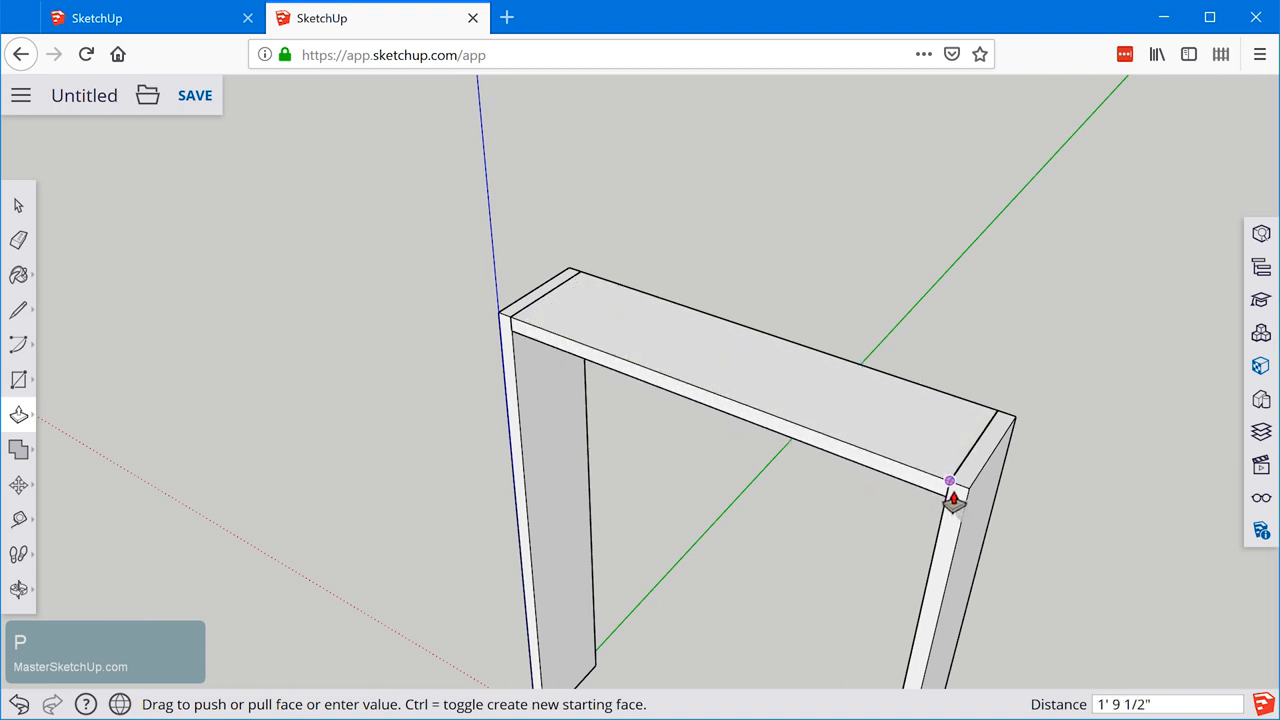
mouse_move(952, 497)
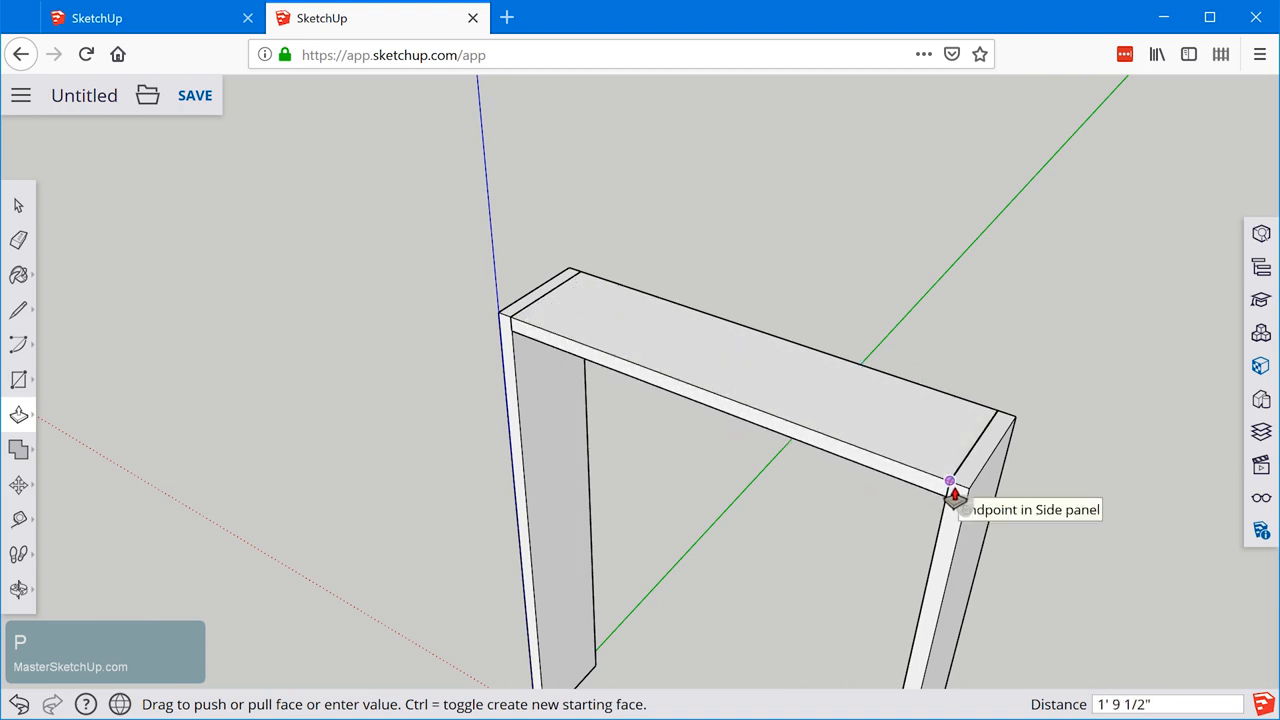
mouse_move(732, 441)
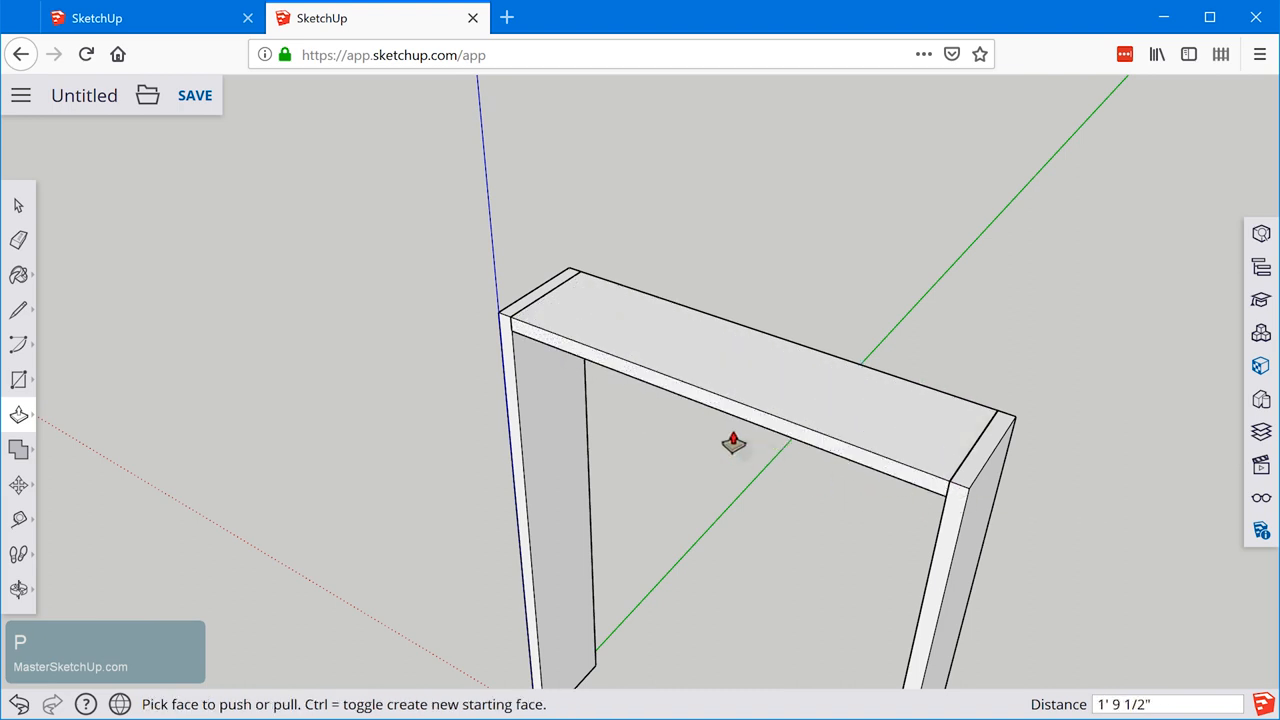
key("space")
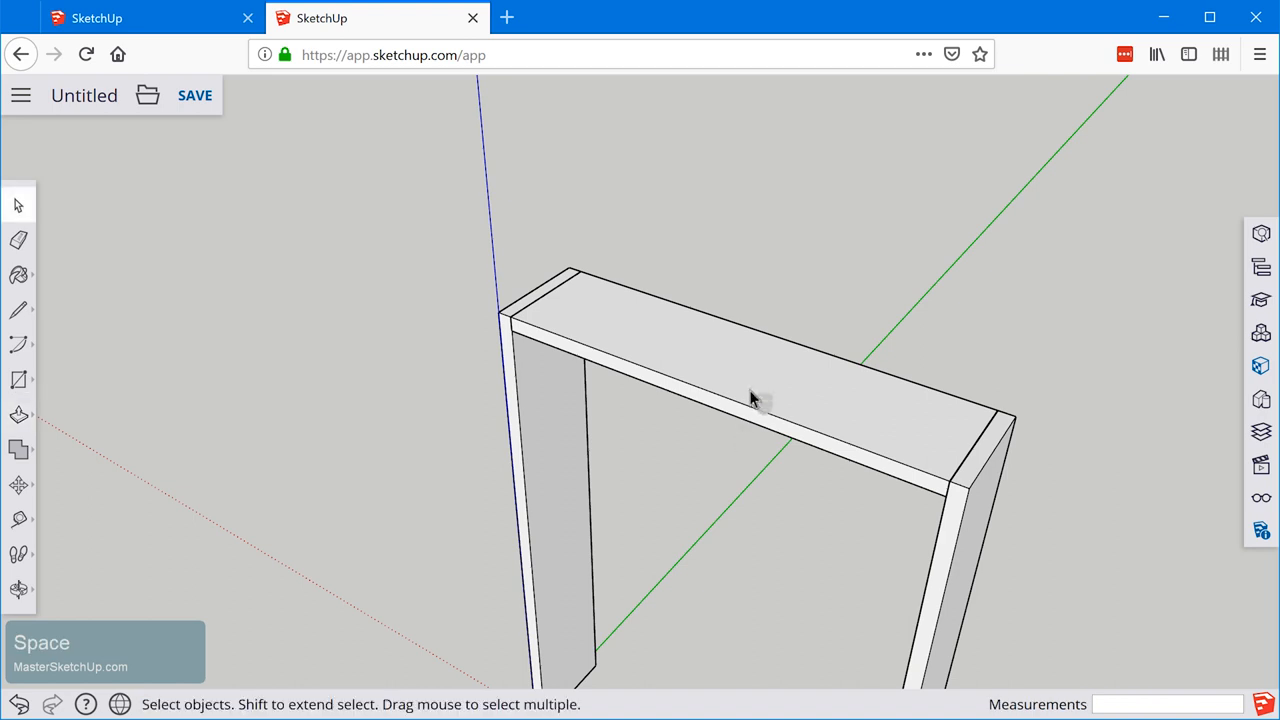
left_click(745, 385)
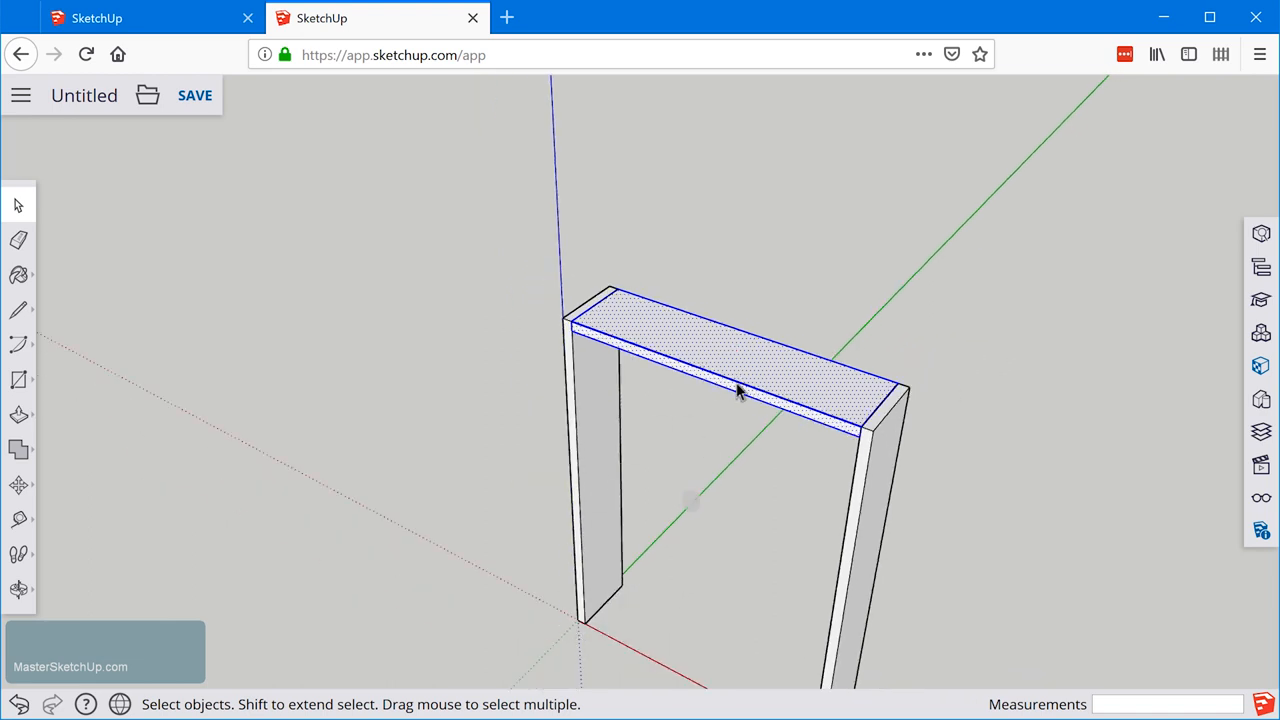
Make the top board a component with definition 'Horizontal'.
right_click(735, 390)
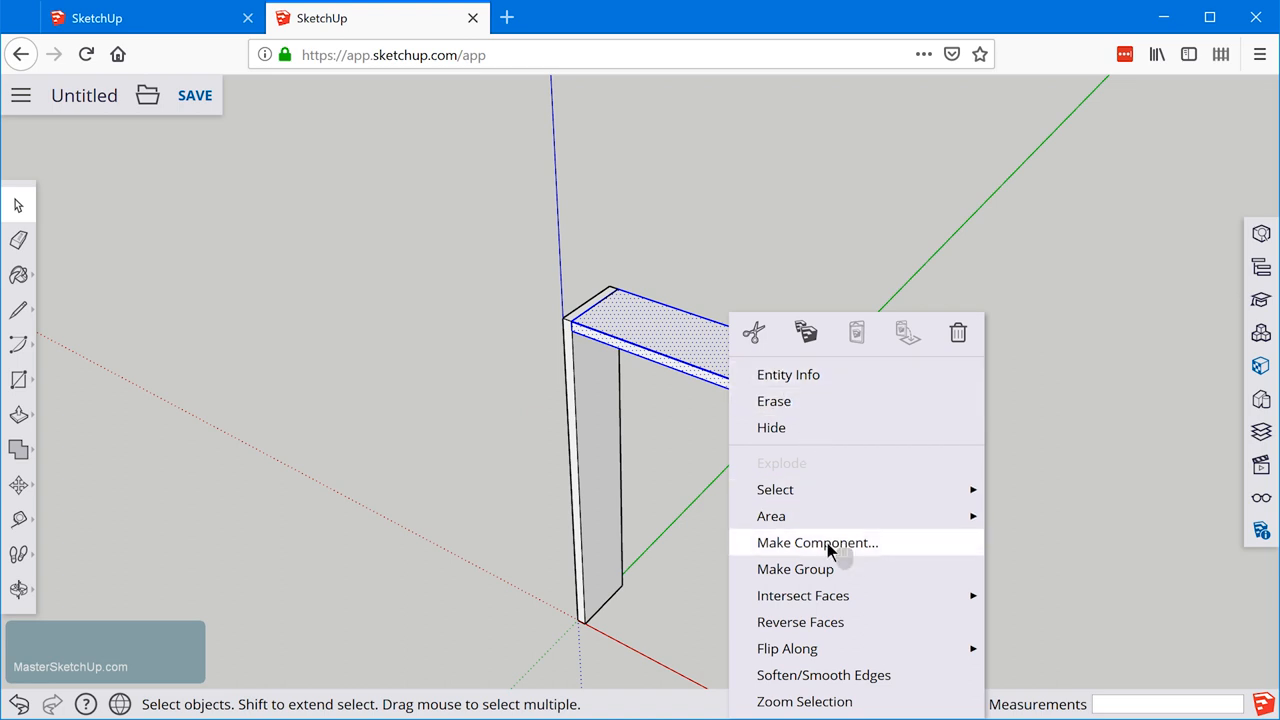
left_click(817, 542)
type("H")
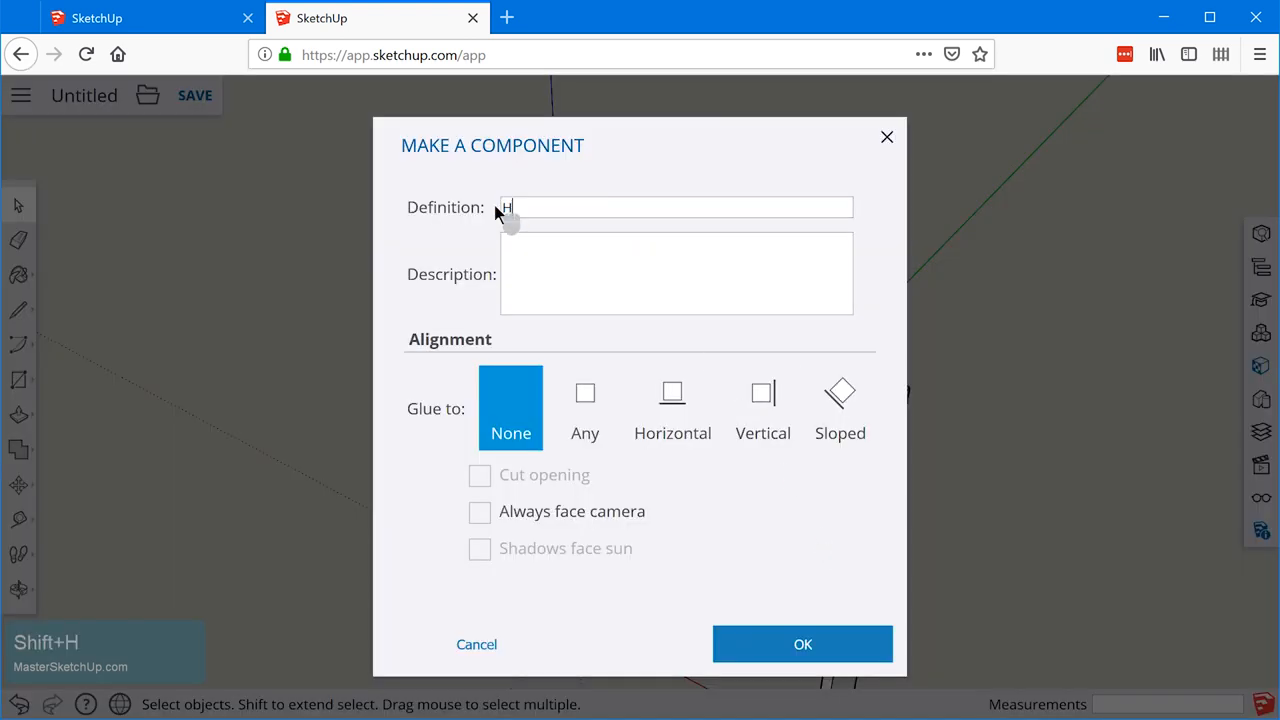
type("orizontal")
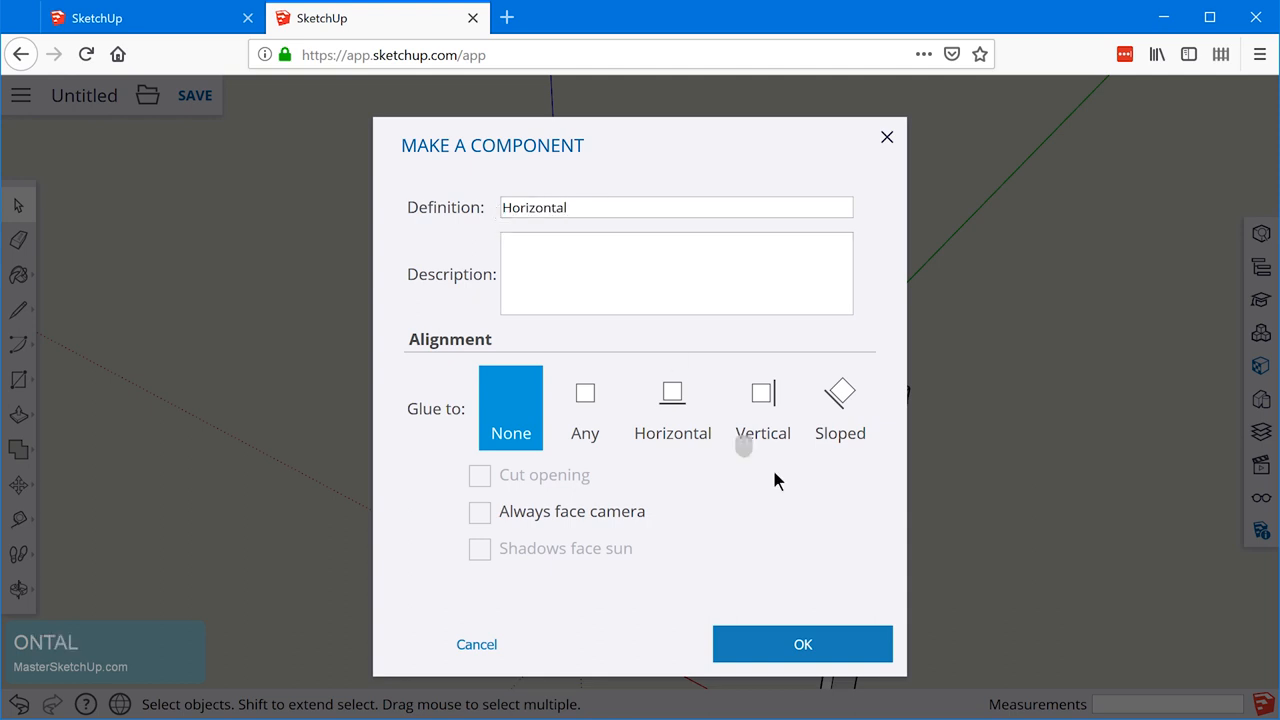
left_click(802, 644)
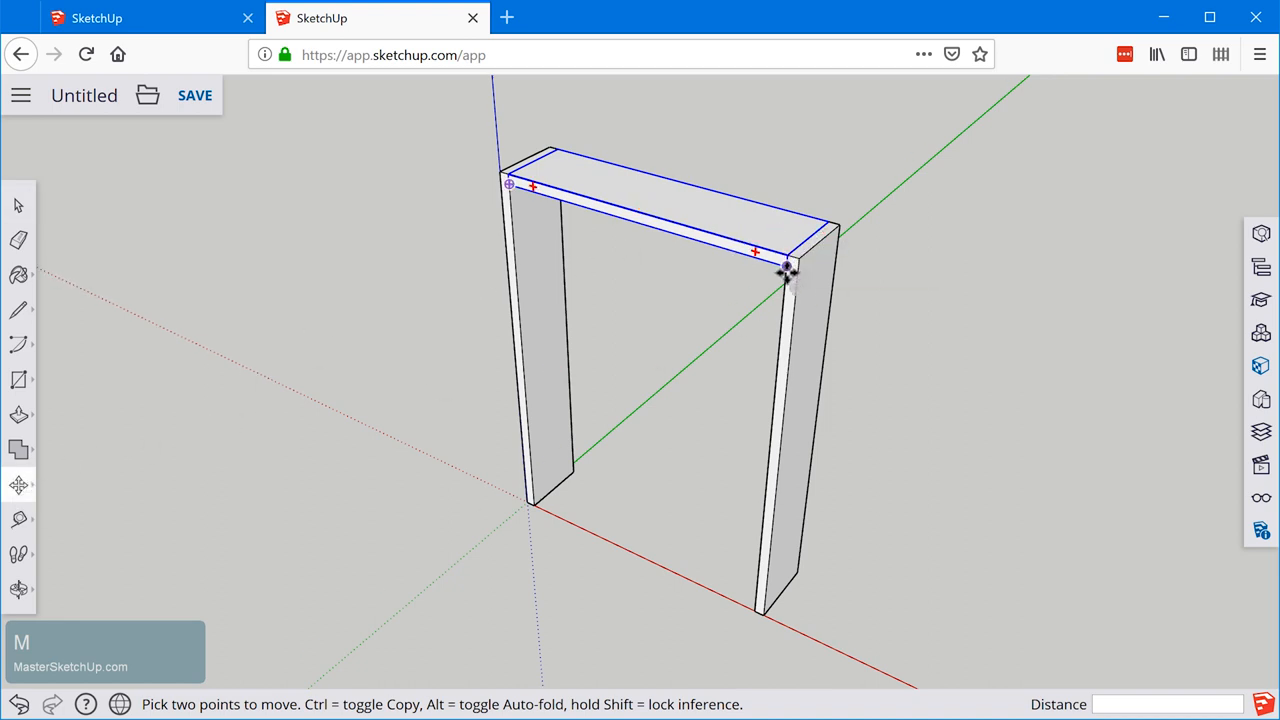
Copy the Horizontal board downward between the side panels toward the bottom.
left_click_drag(789, 268, 775, 363)
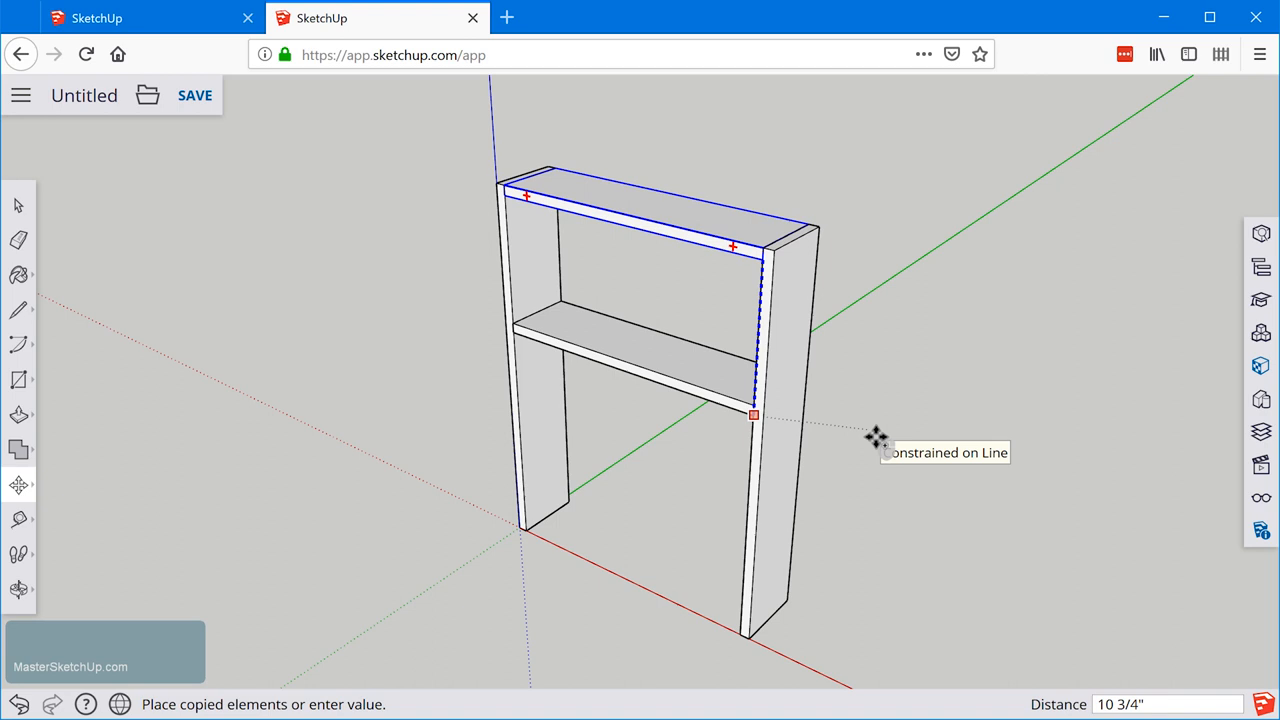
mouse_move(940, 378)
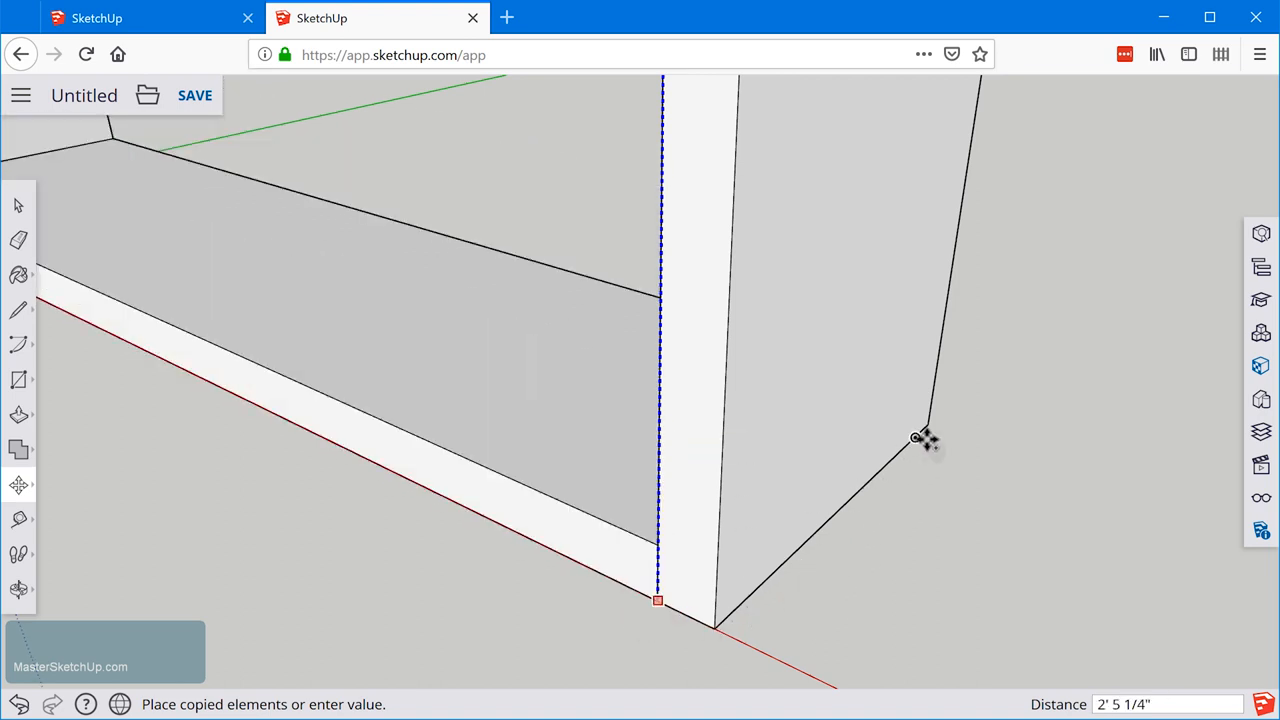
mouse_move(925, 430)
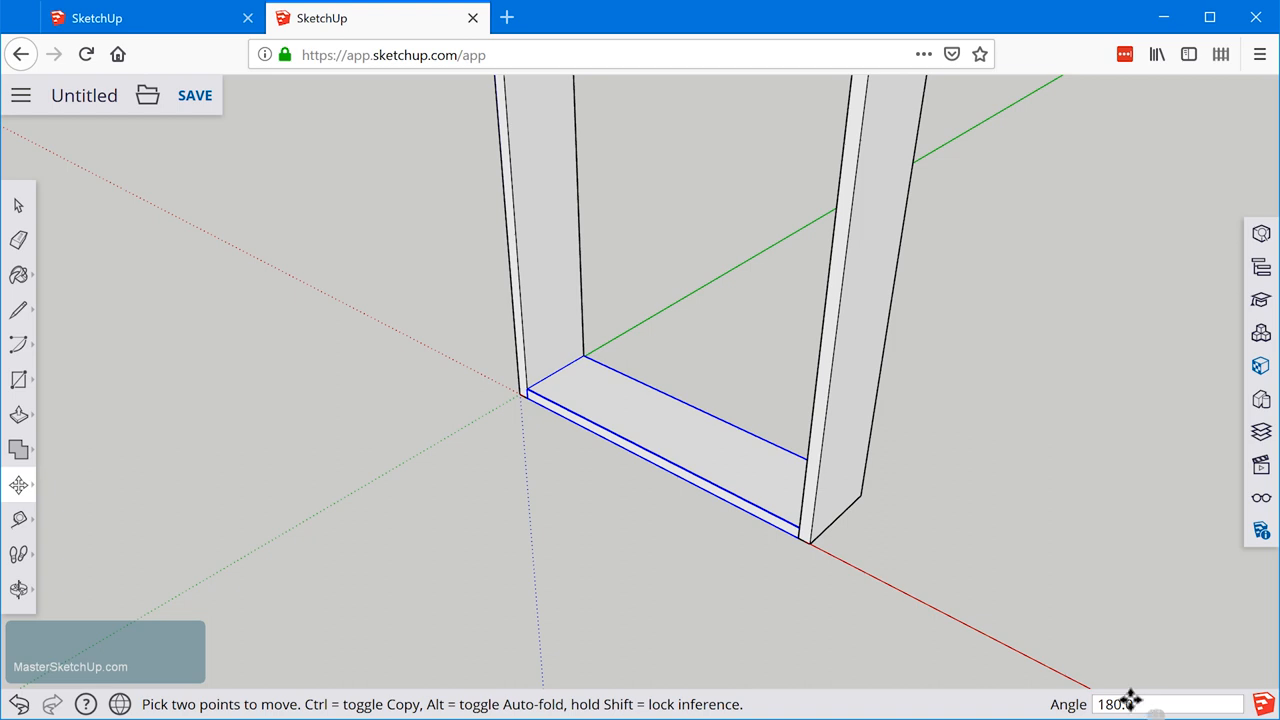
mouse_move(838, 598)
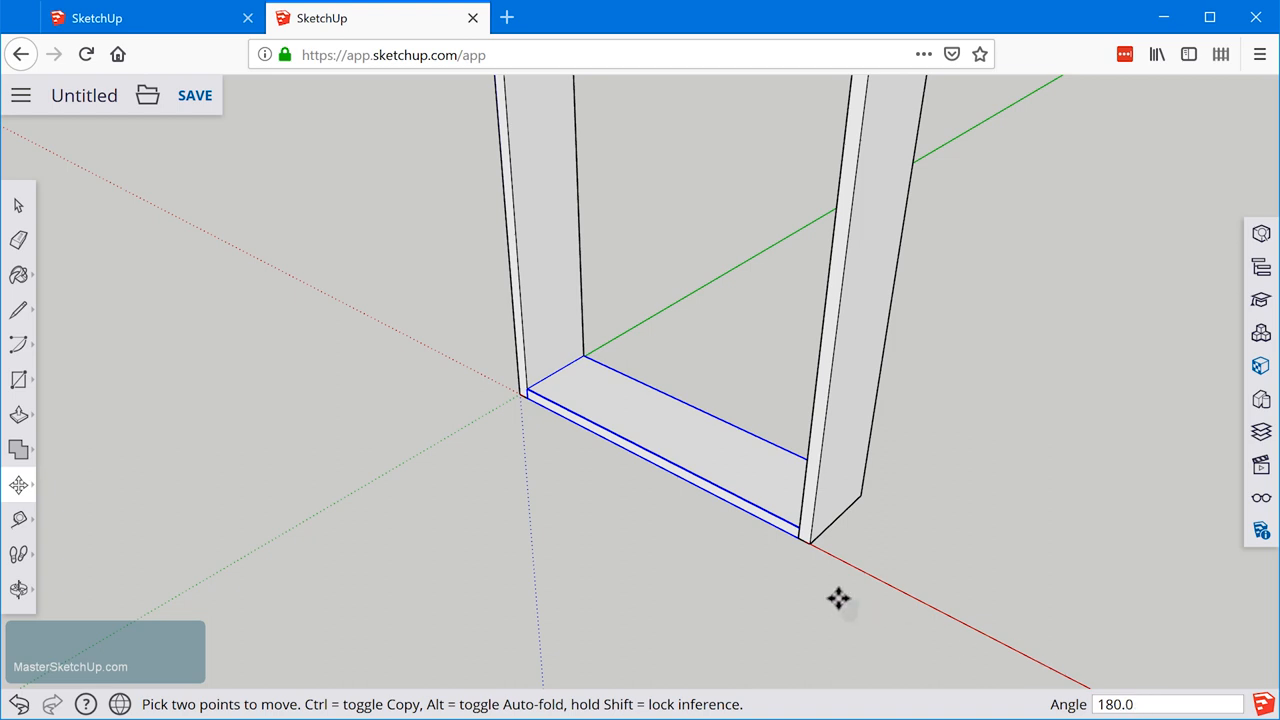
mouse_move(535, 427)
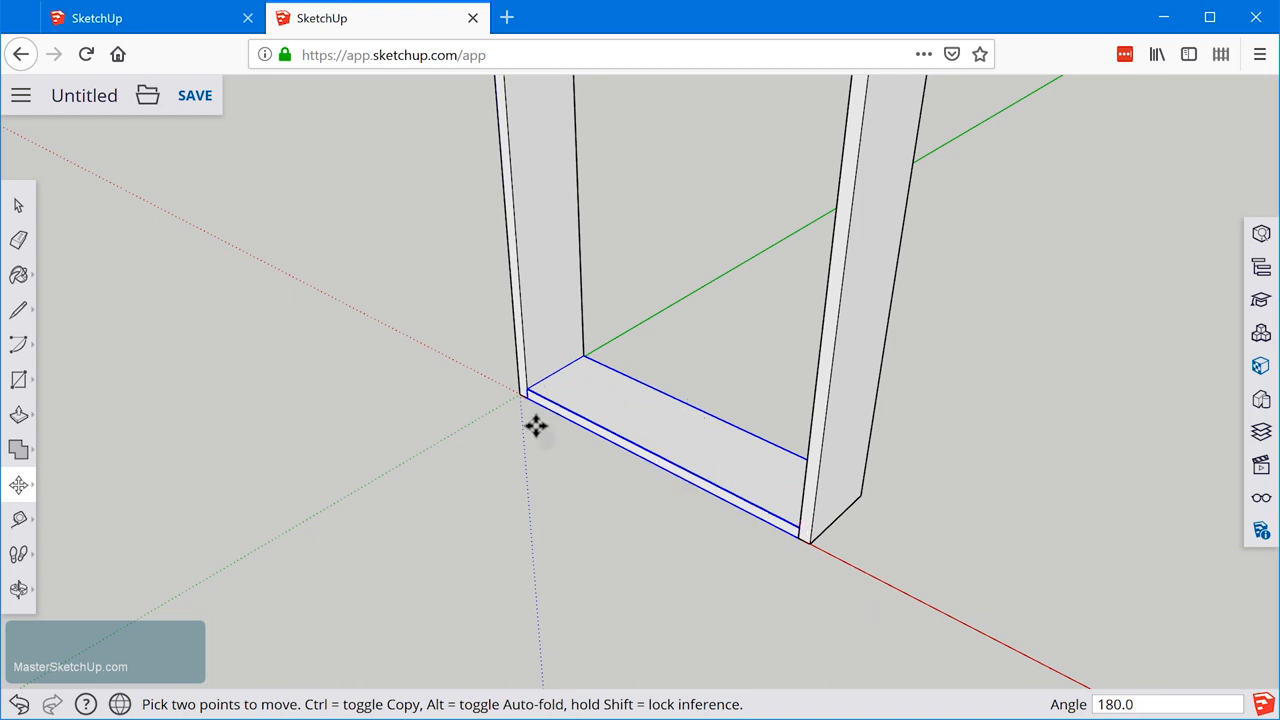